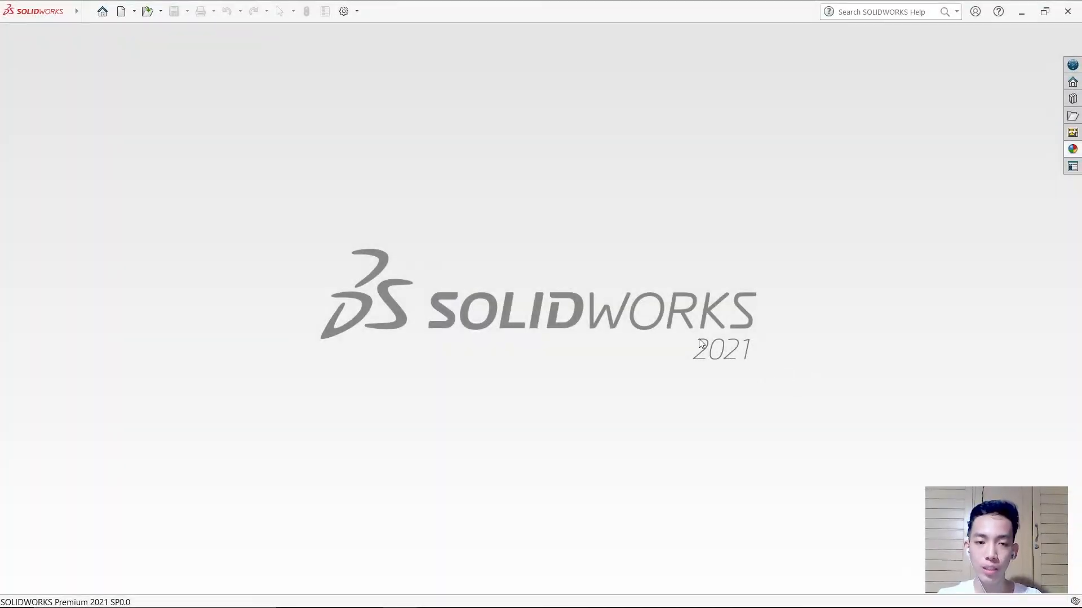
pyautogui.moveTo(501, 284)
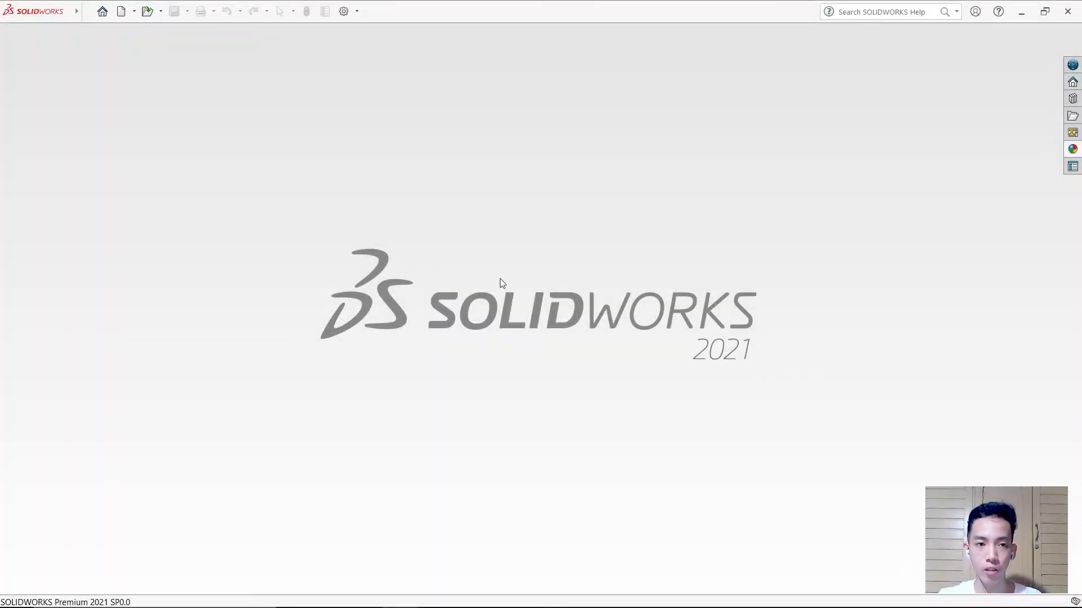
# - Create a new document with Assembly chosen as the document type
pyautogui.click(119, 12)
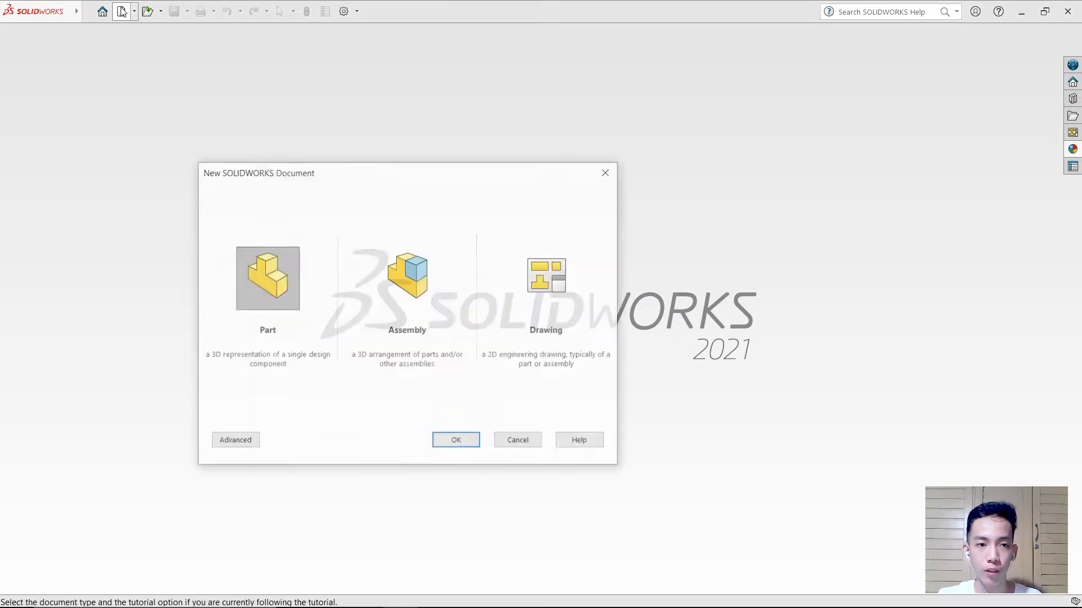
pyautogui.click(406, 277)
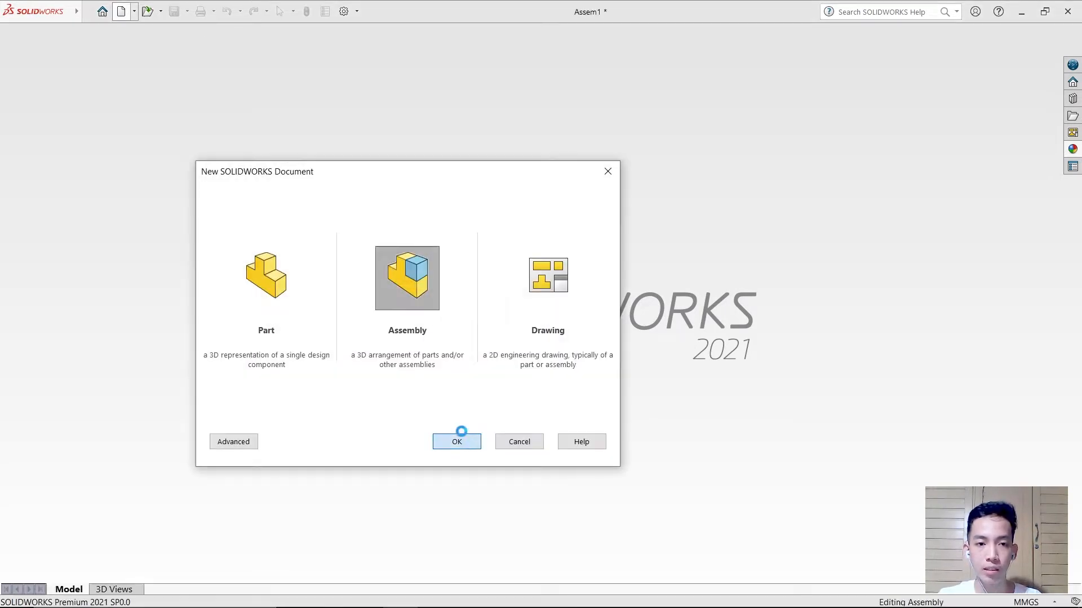
# - Open BASE and PISTON from the Desktop and place them in Assem1
pyautogui.click(457, 442)
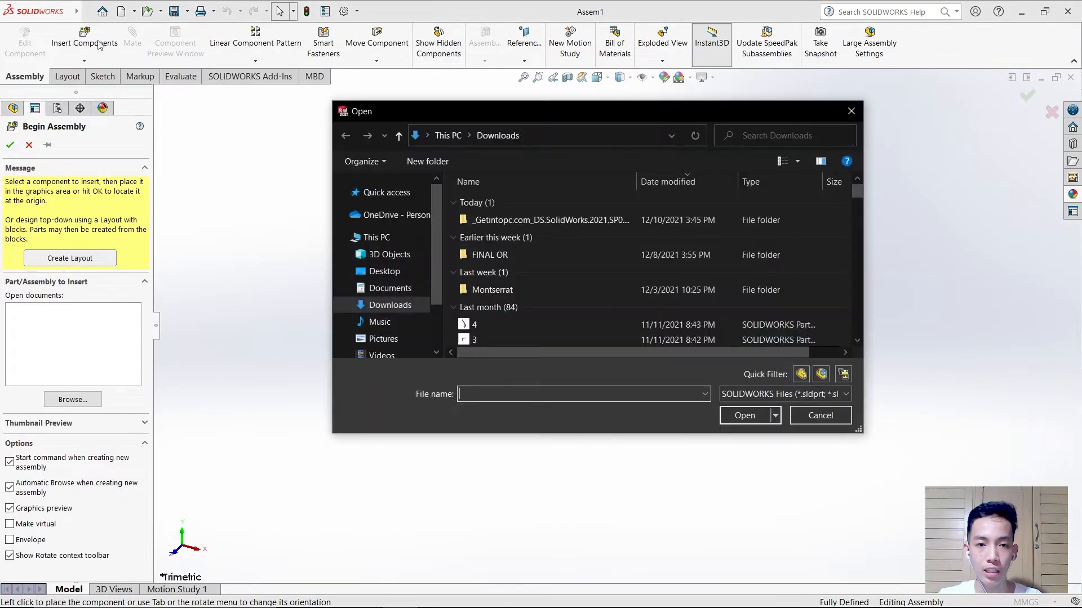
pyautogui.click(384, 270)
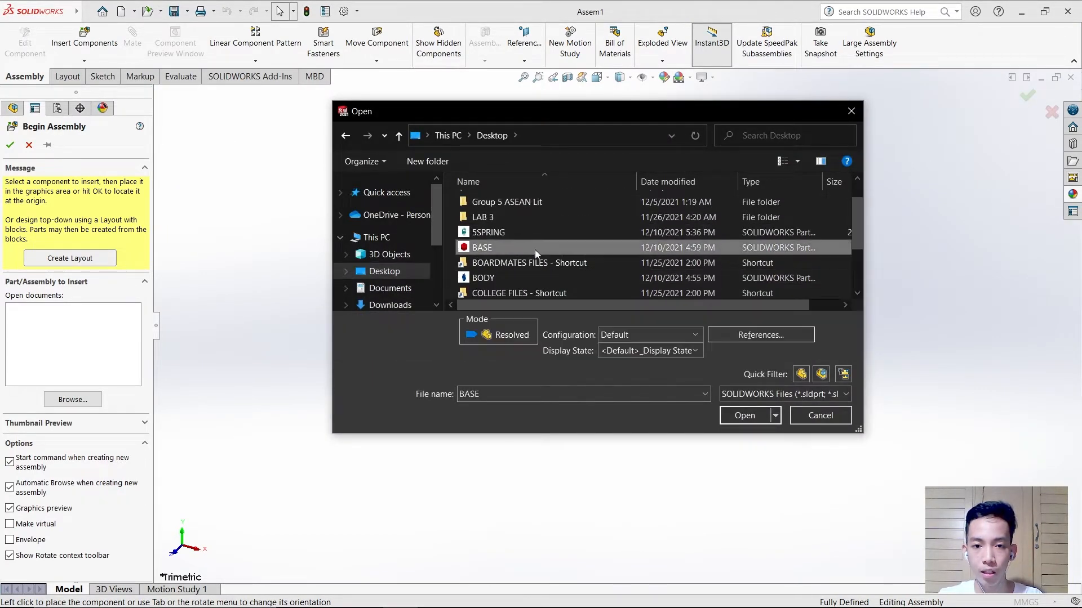
pyautogui.scroll(-3)
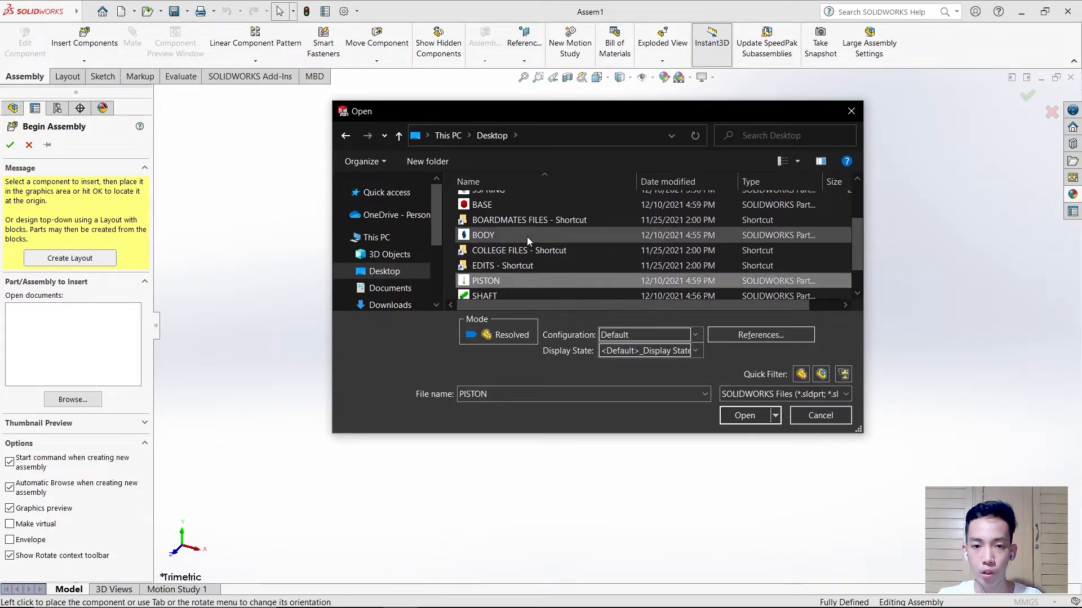
pyautogui.click(745, 415)
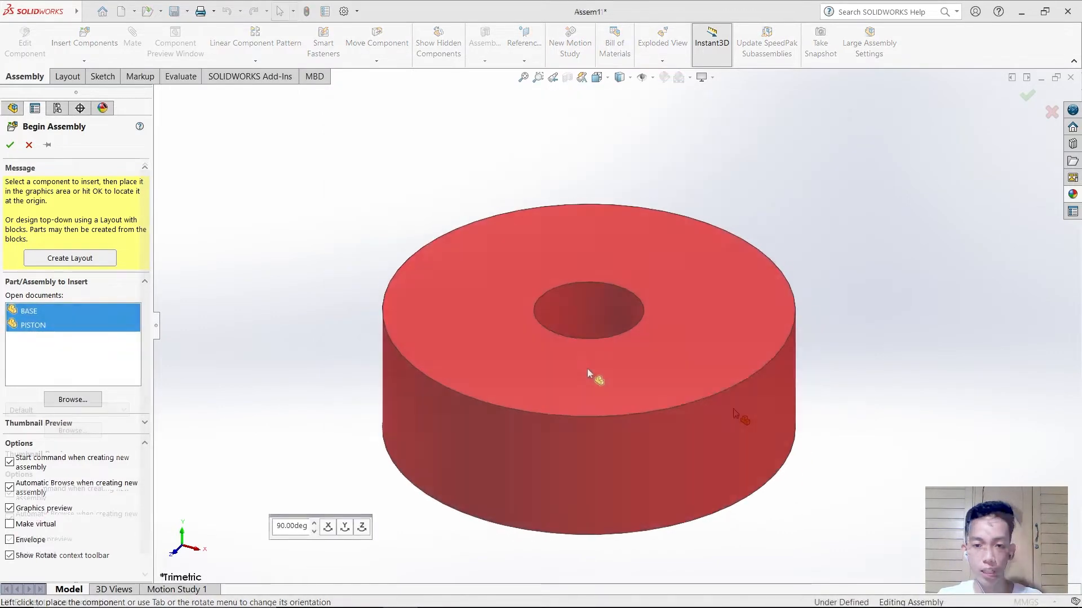
pyautogui.click(33, 325)
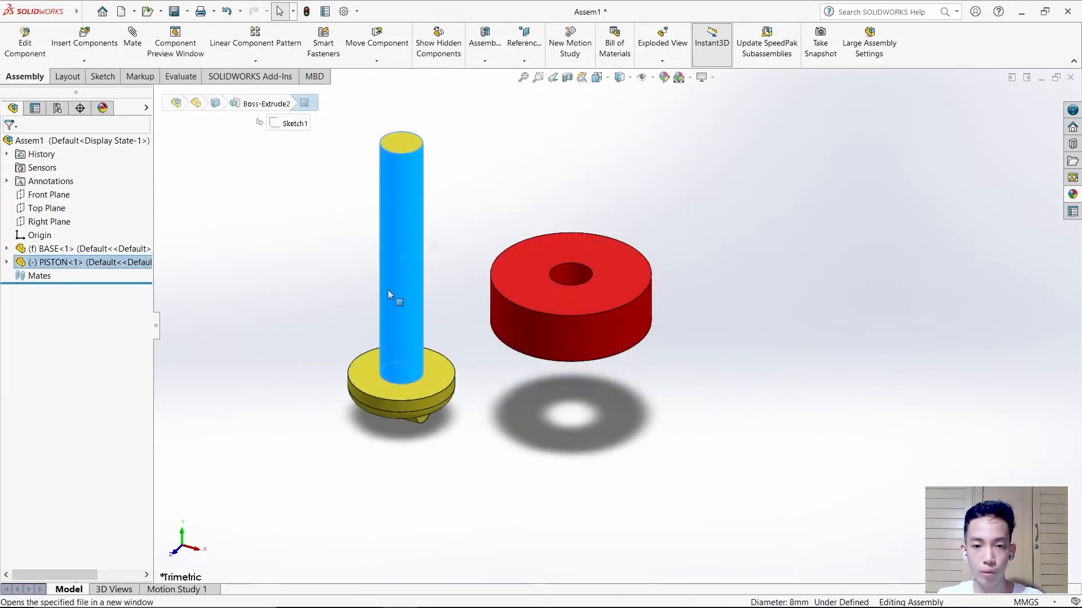
# - Add a Concentric mate between the PISTON rod face and the BASE hole
pyautogui.click(86, 249)
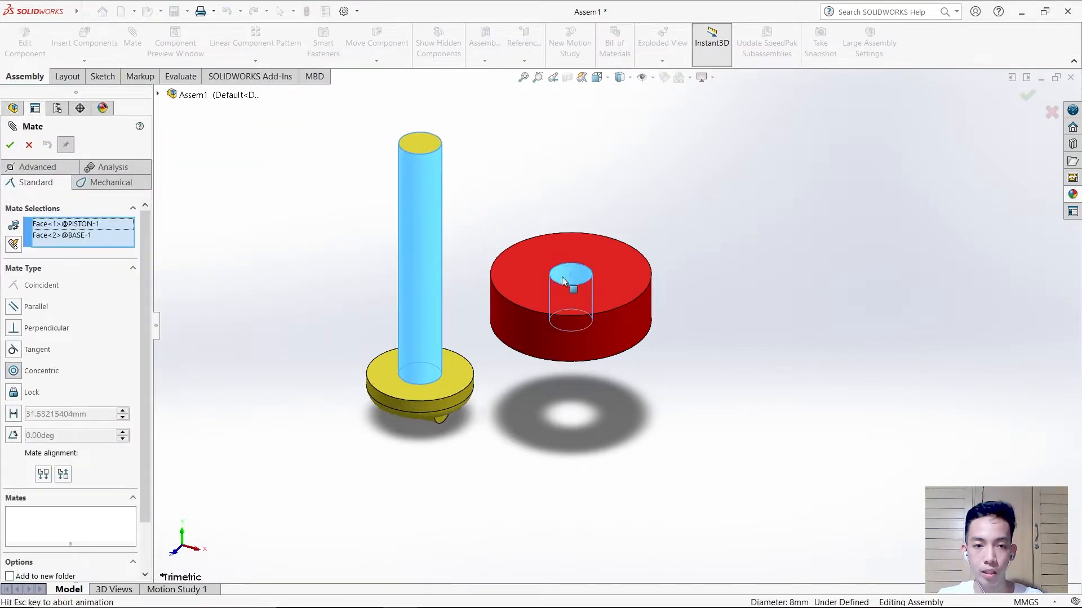
pyautogui.click(10, 145)
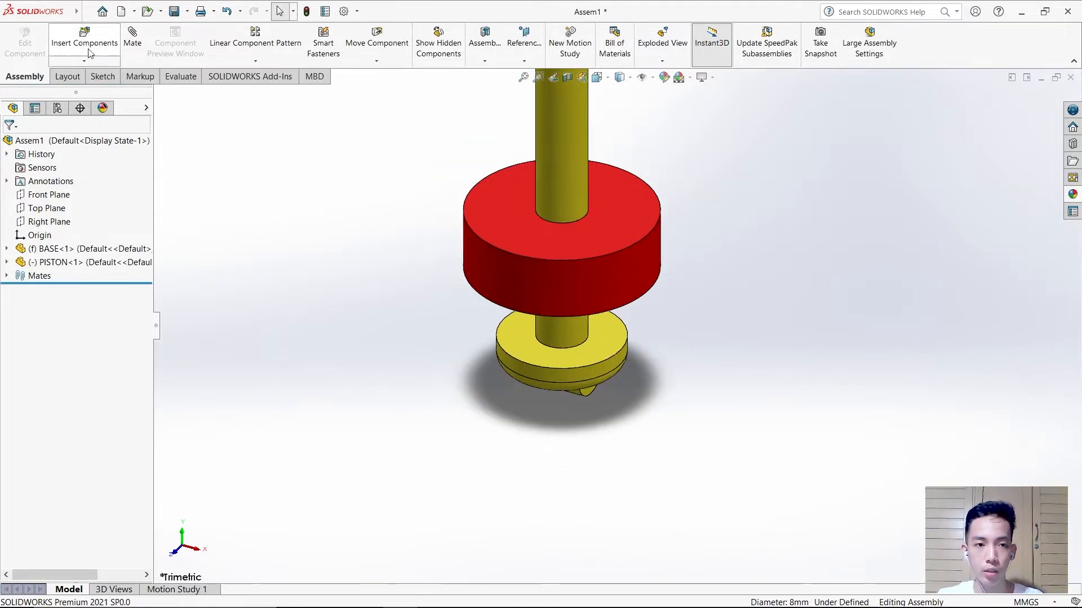
# - Insert the BODY cam and mate it Coincident with the PISTON bottom
pyautogui.click(83, 42)
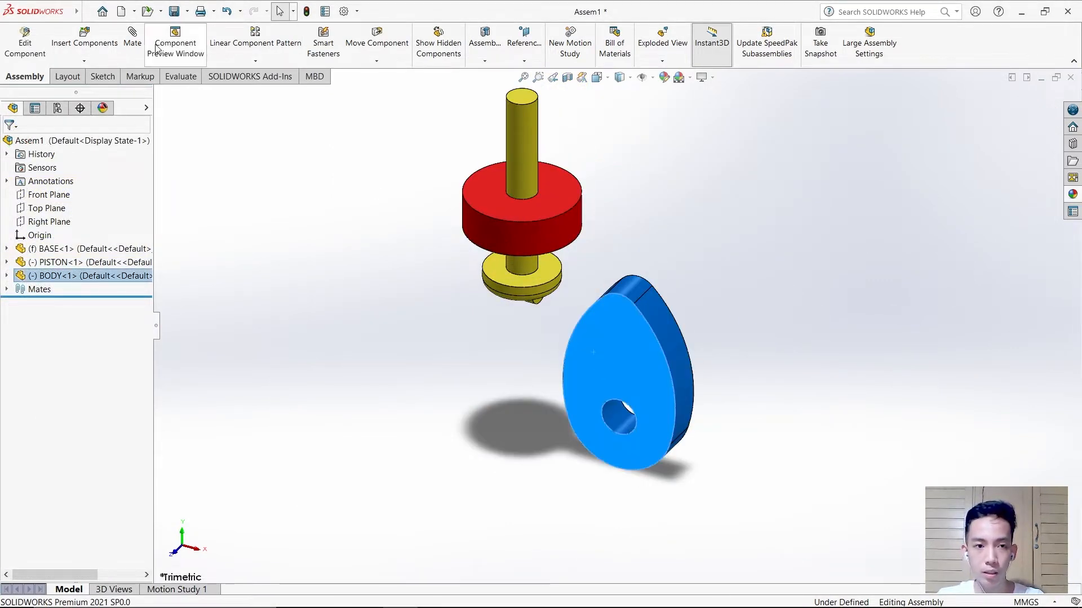
pyautogui.click(132, 38)
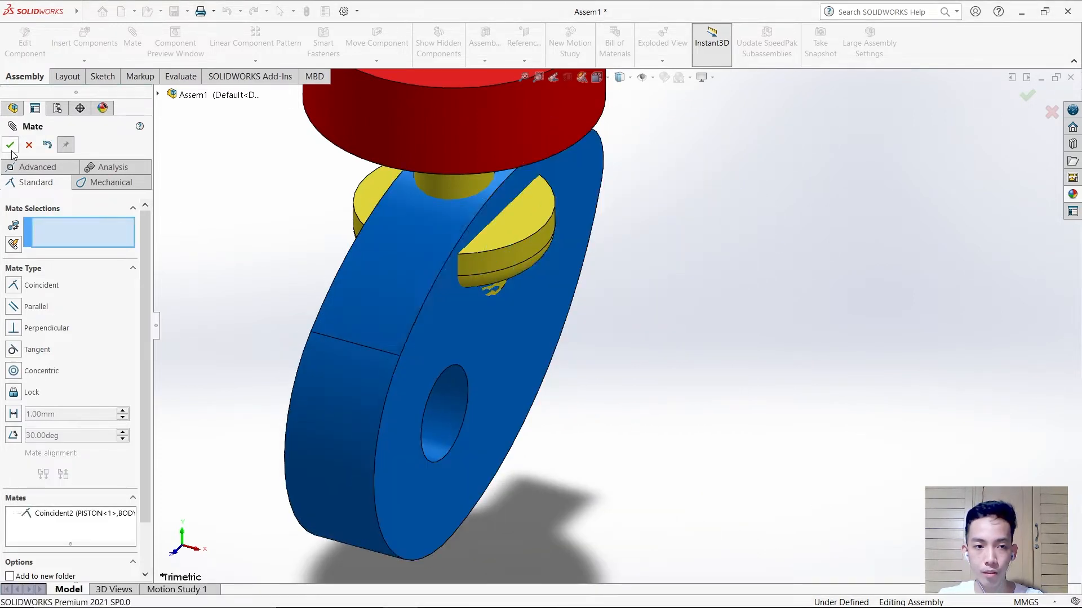
pyautogui.click(10, 145)
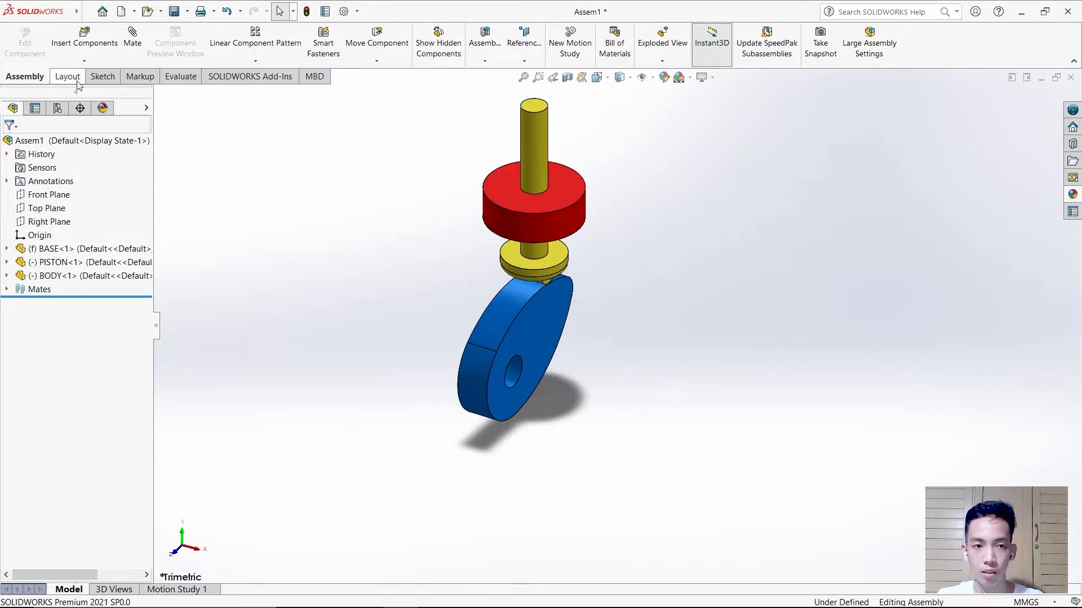
# - Insert SHAFT from the Desktop and mate it concentric with the BODY cam hole
pyautogui.click(84, 41)
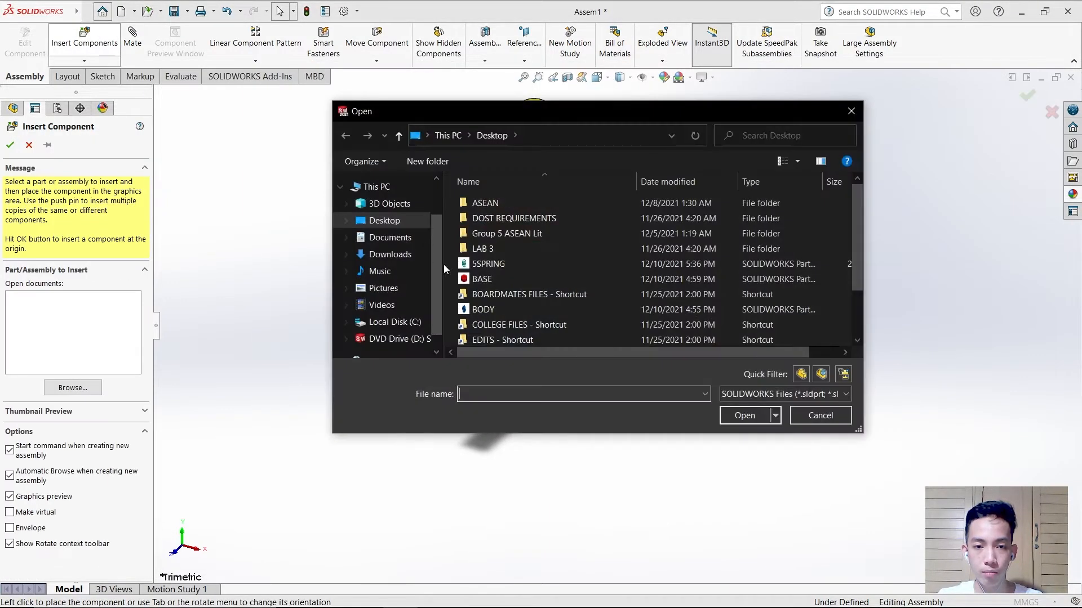
pyautogui.click(486, 308)
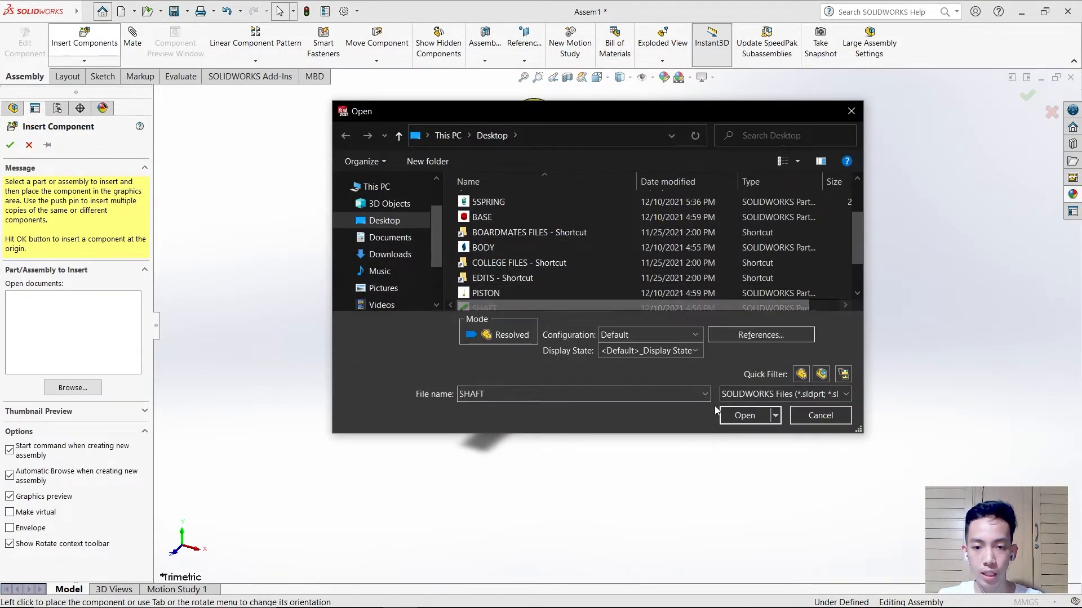
pyautogui.click(744, 415)
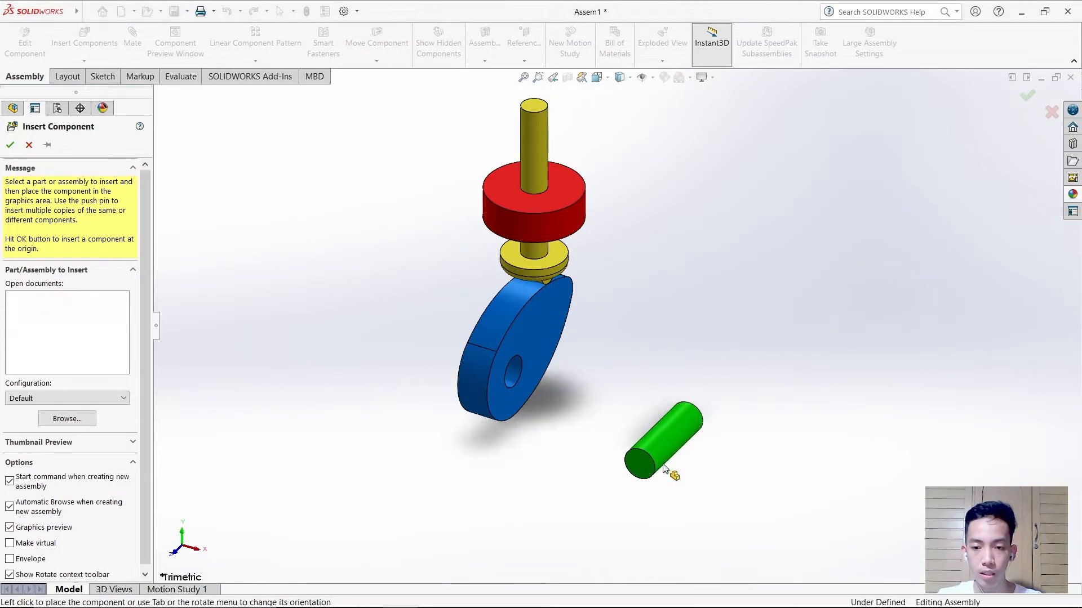
pyautogui.click(29, 145)
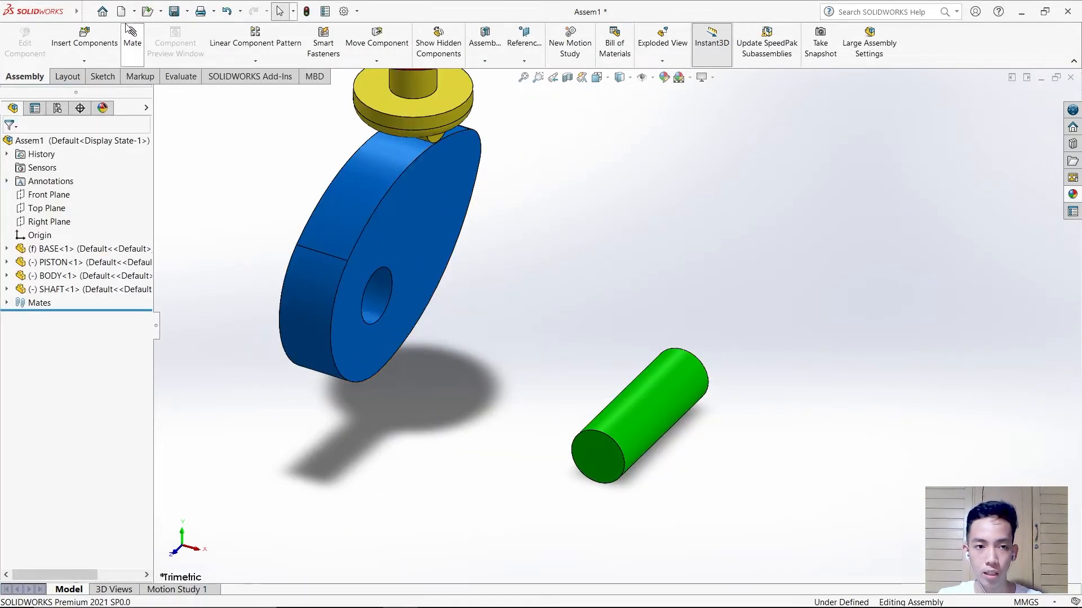
pyautogui.click(132, 38)
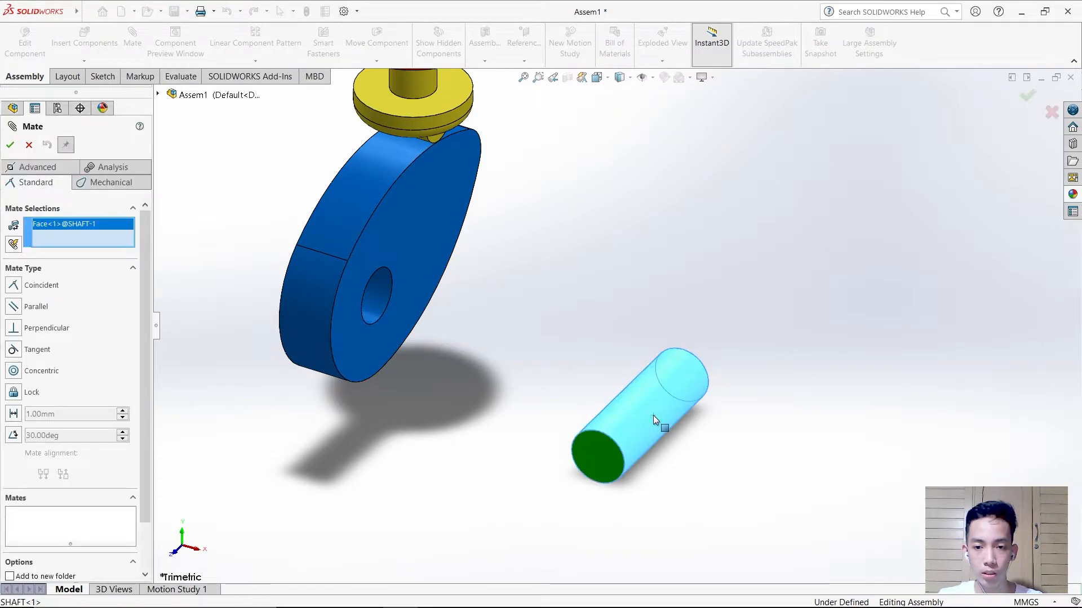
pyautogui.click(655, 421)
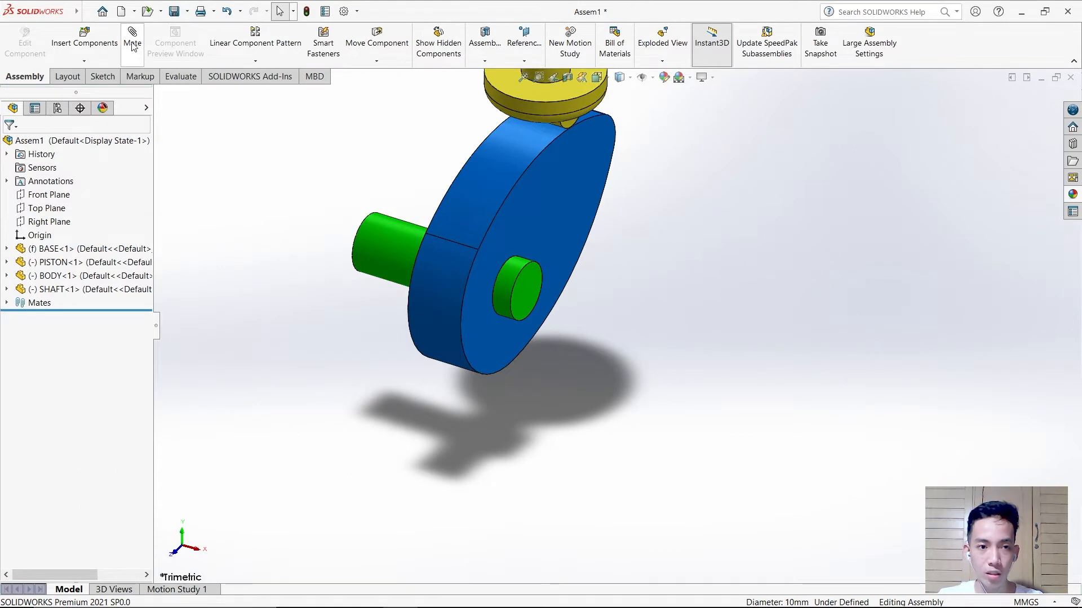
# - Add an advanced Width mate centering SHAFT between the two BODY cam faces
pyautogui.click(132, 38)
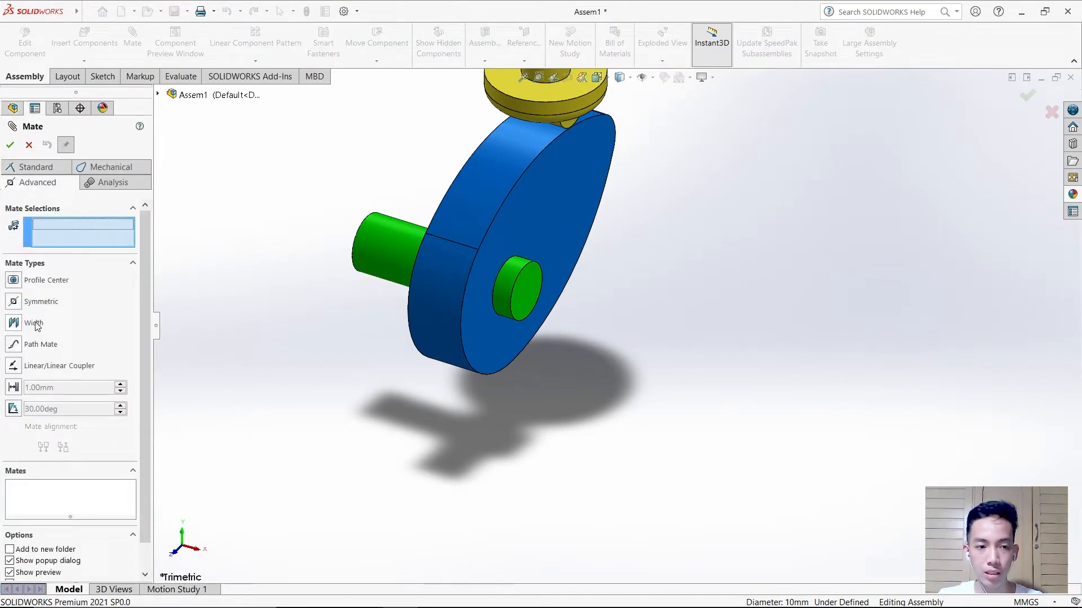
pyautogui.click(34, 322)
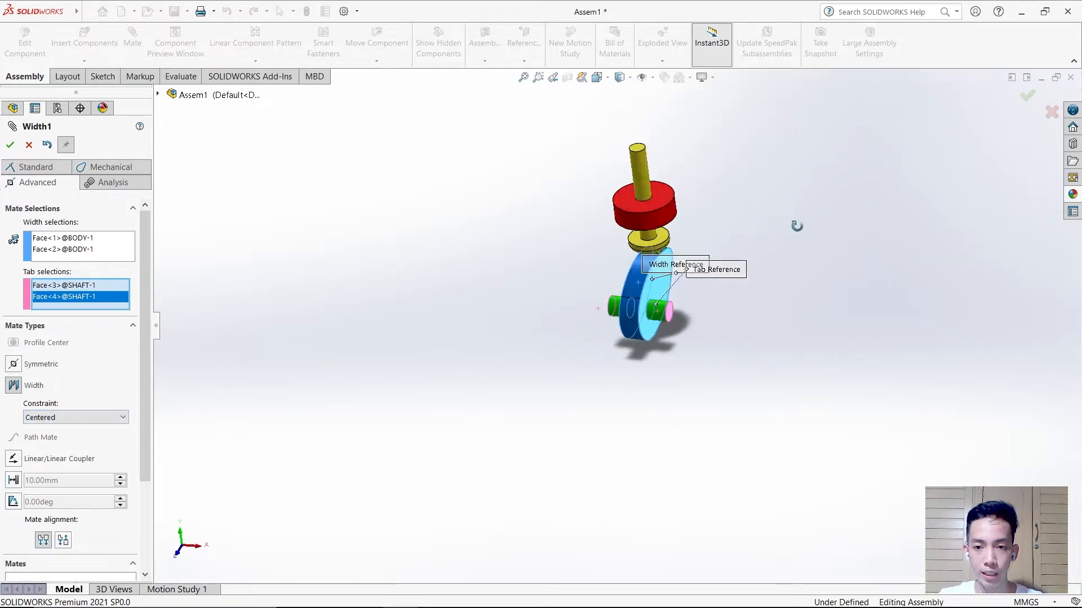
pyautogui.click(10, 145)
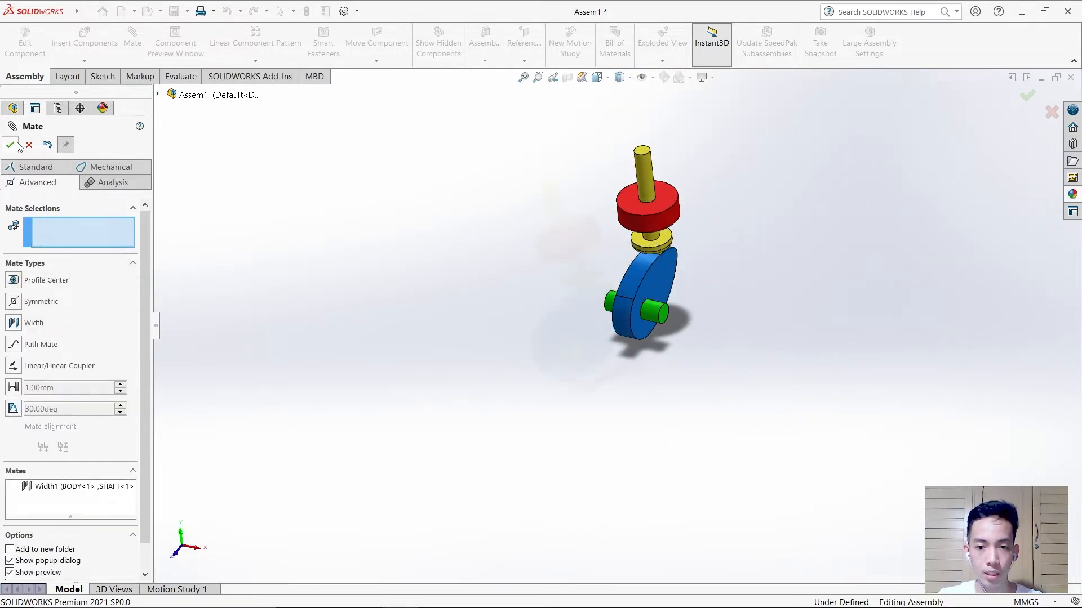
pyautogui.click(10, 145)
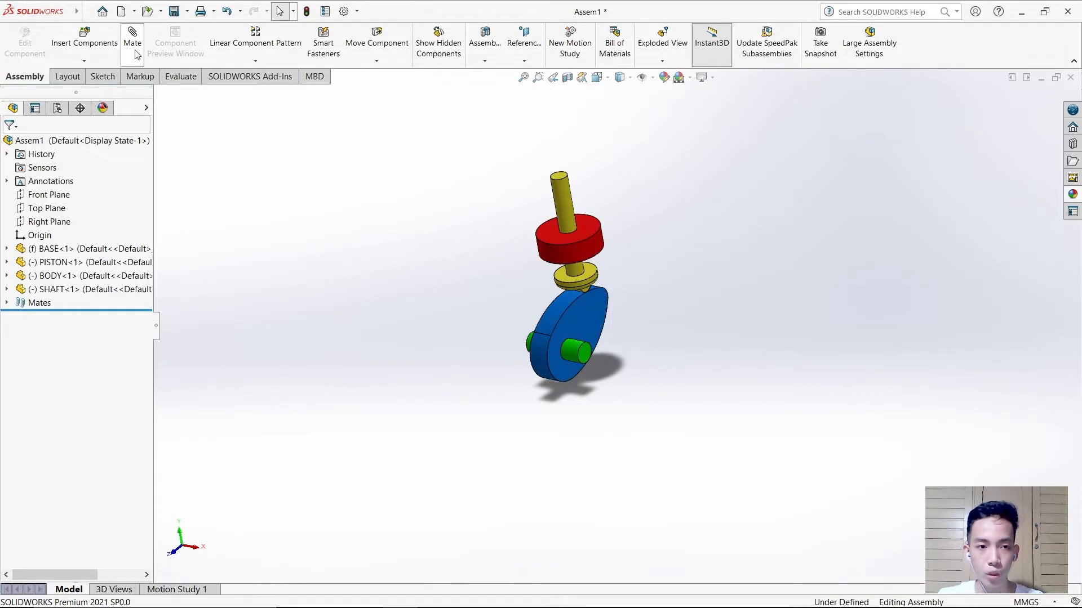
# - Mate PISTON Front Plane coincident with SHAFT Right Plane
pyautogui.click(132, 38)
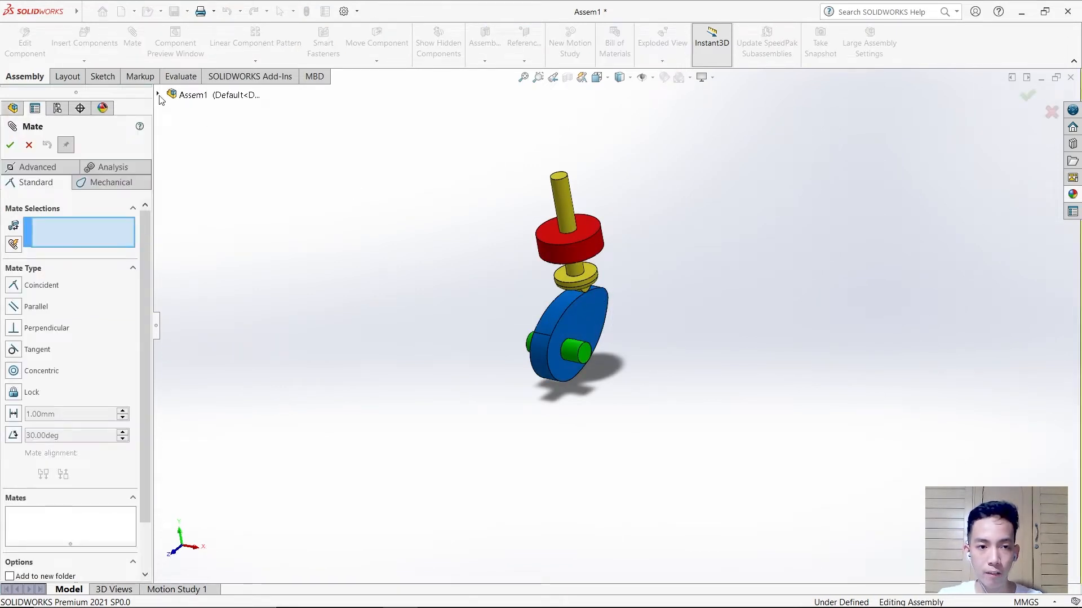
pyautogui.click(157, 94)
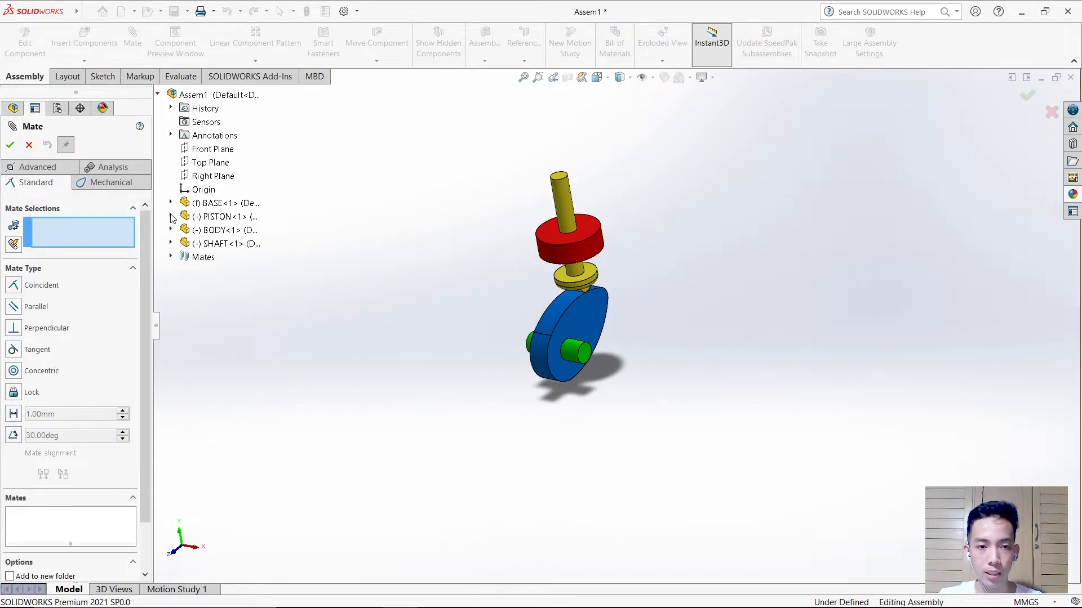
pyautogui.click(226, 310)
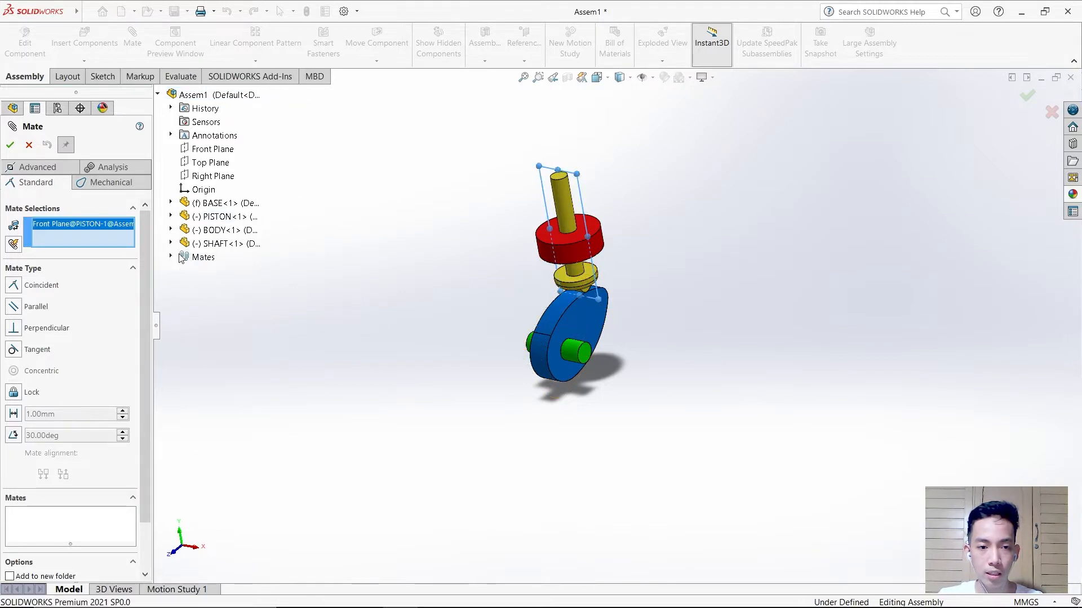
pyautogui.click(171, 243)
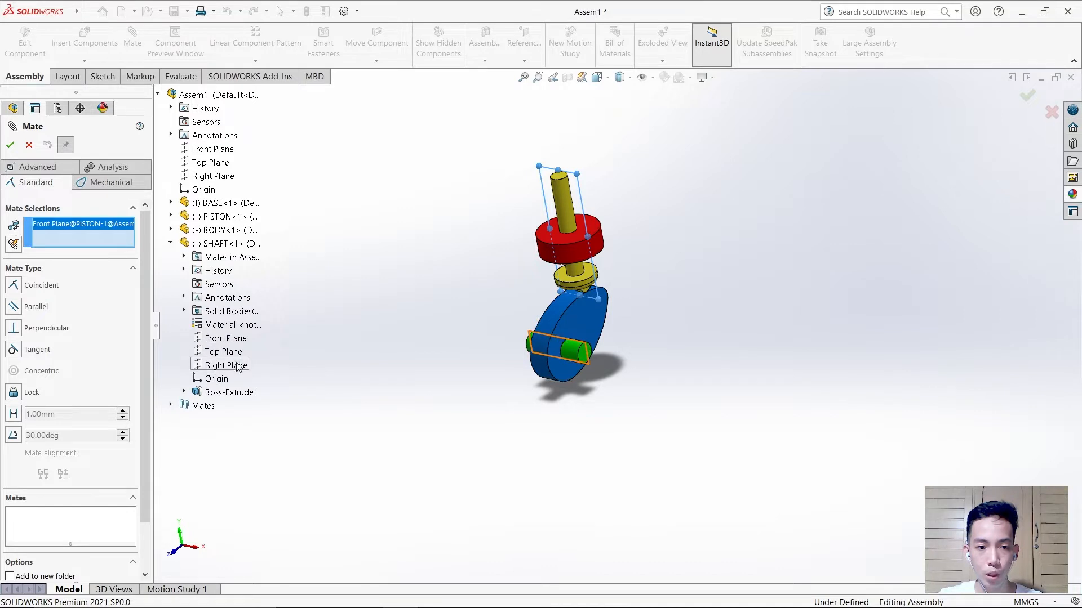
pyautogui.click(225, 364)
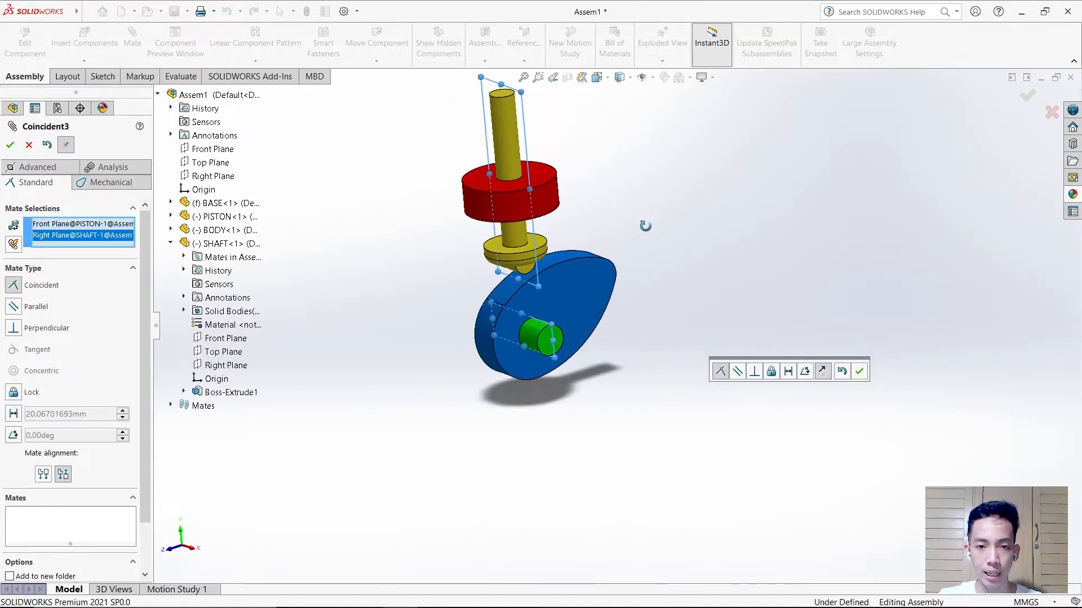
pyautogui.click(10, 145)
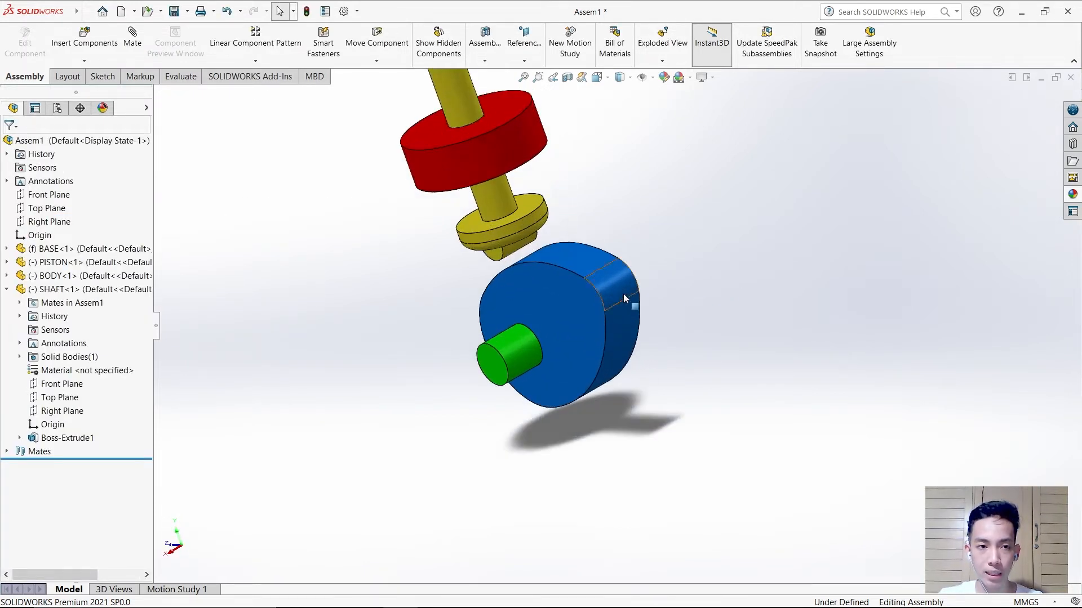
# - Start a mechanical Cam mate between the cam surface and the piston follower
pyautogui.click(132, 38)
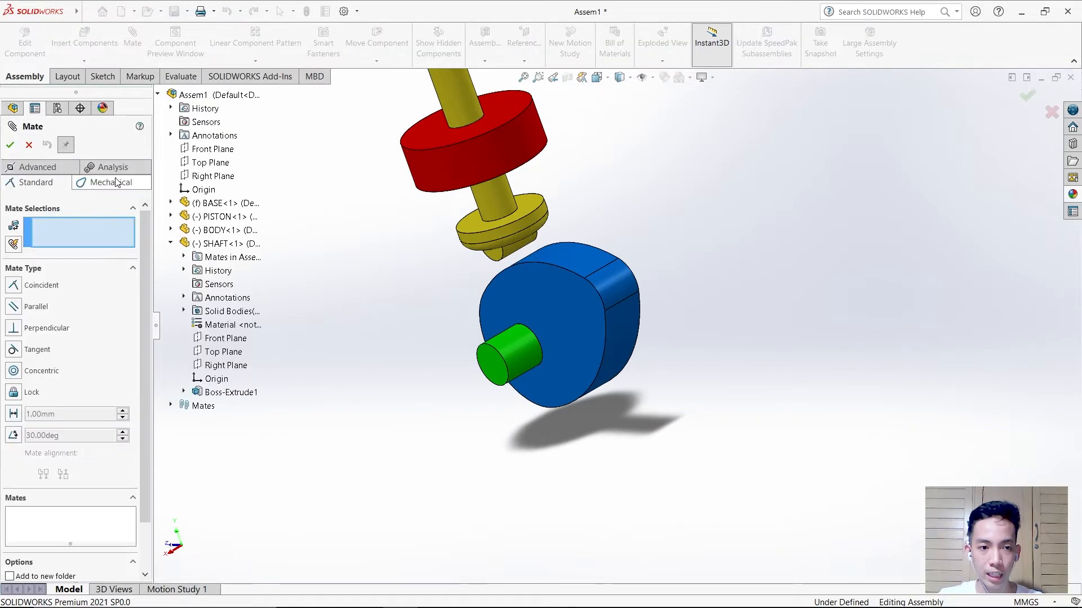
pyautogui.click(110, 182)
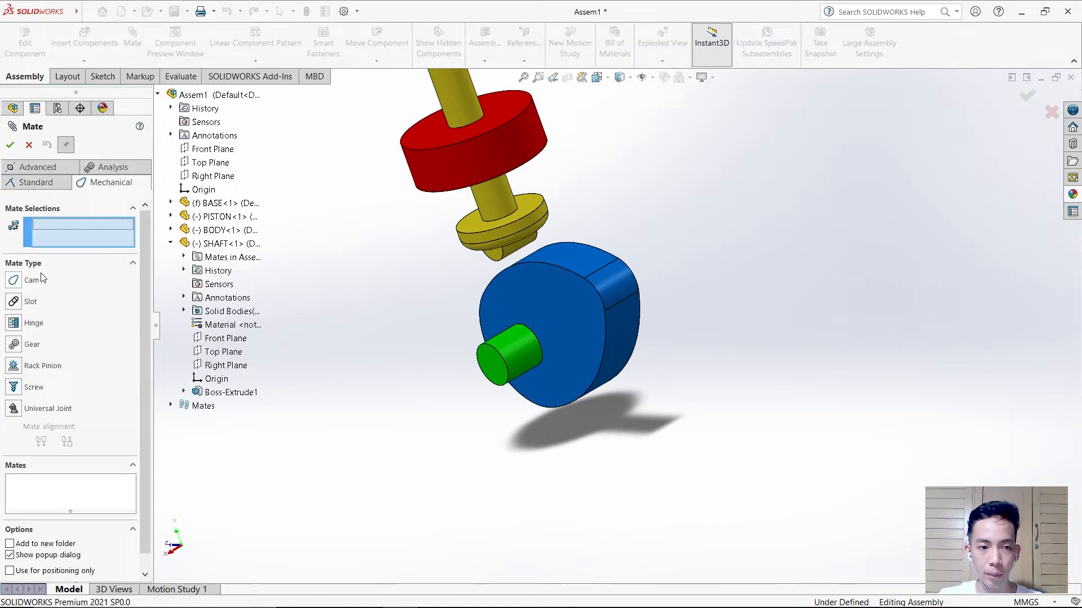
pyautogui.click(31, 280)
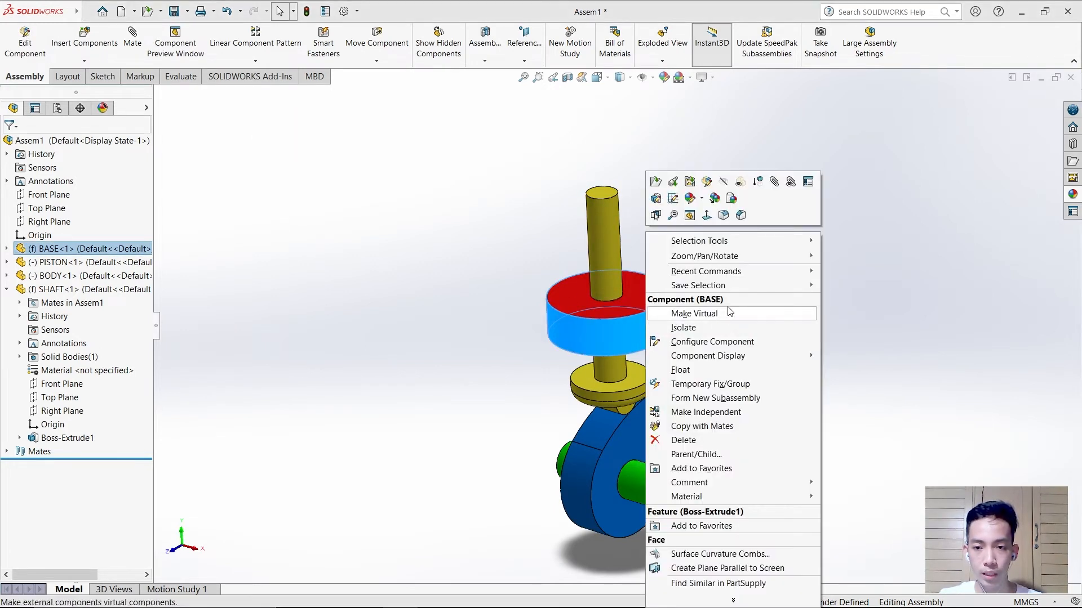
pyautogui.click(732, 308)
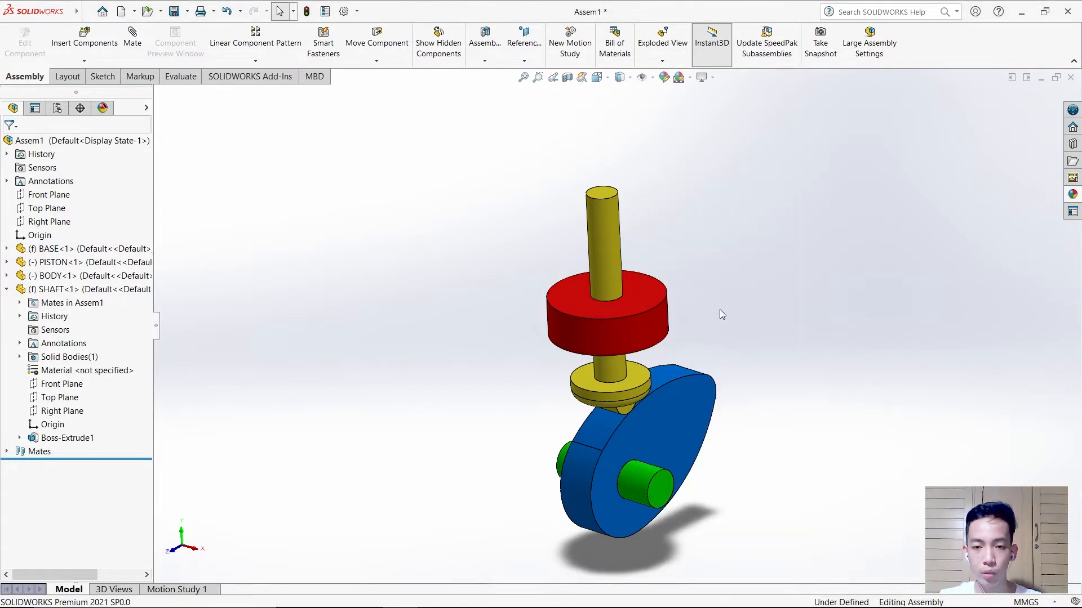
pyautogui.click(587, 314)
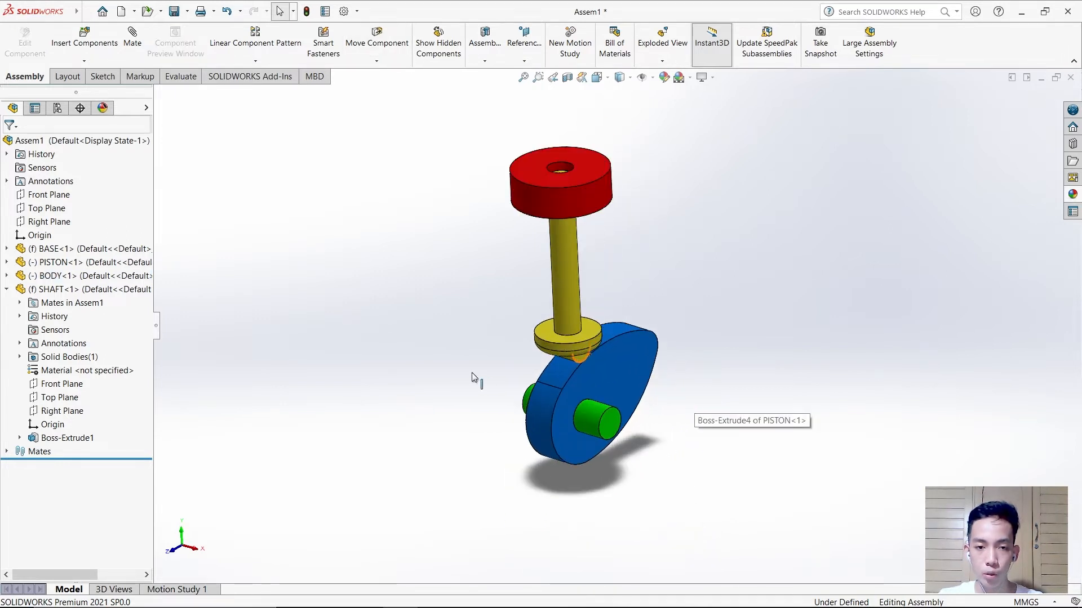
# - Insert SSPRING and mate its path concentric with the piston shaft
pyautogui.click(83, 38)
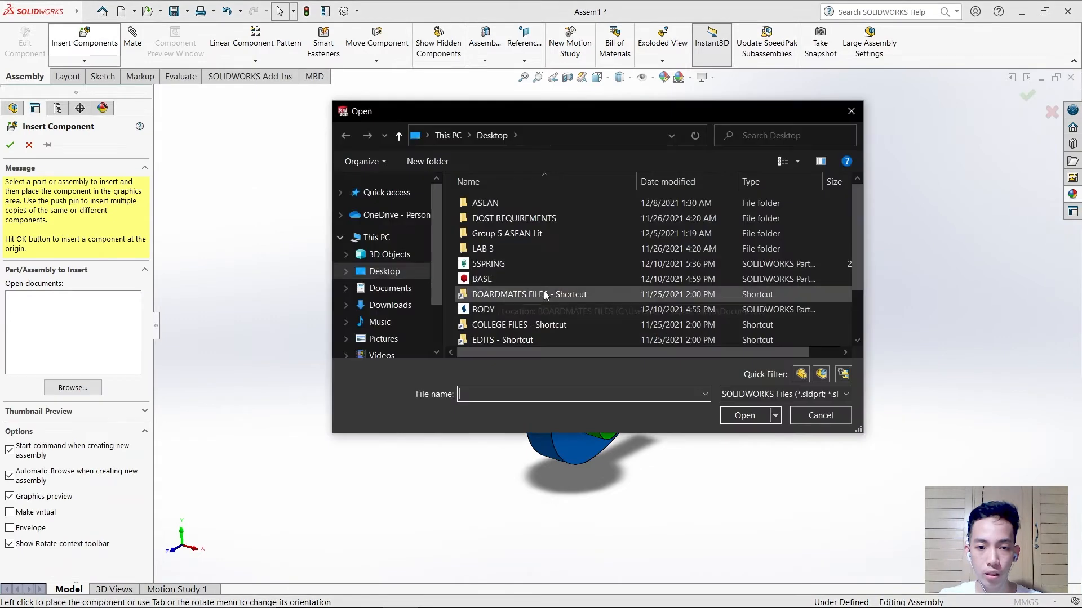
pyautogui.scroll(-3)
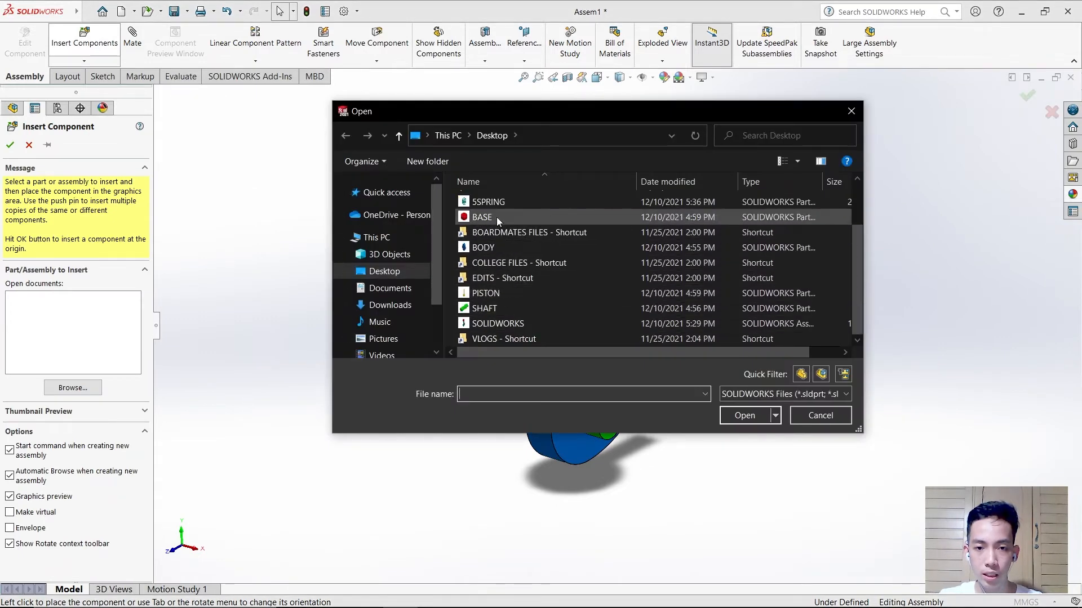
pyautogui.doubleClick(488, 202)
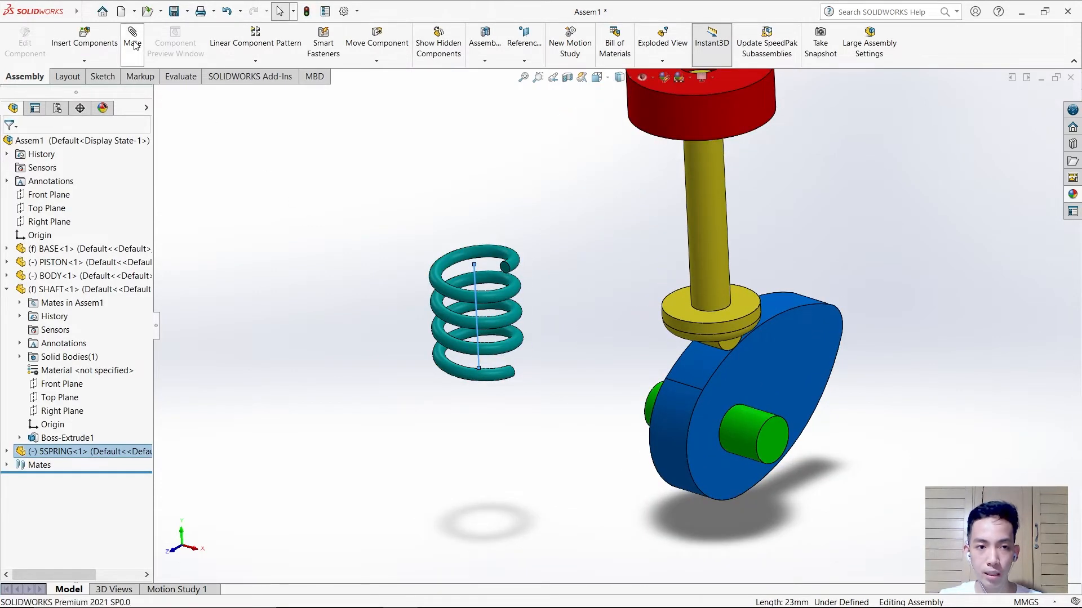
pyautogui.click(132, 41)
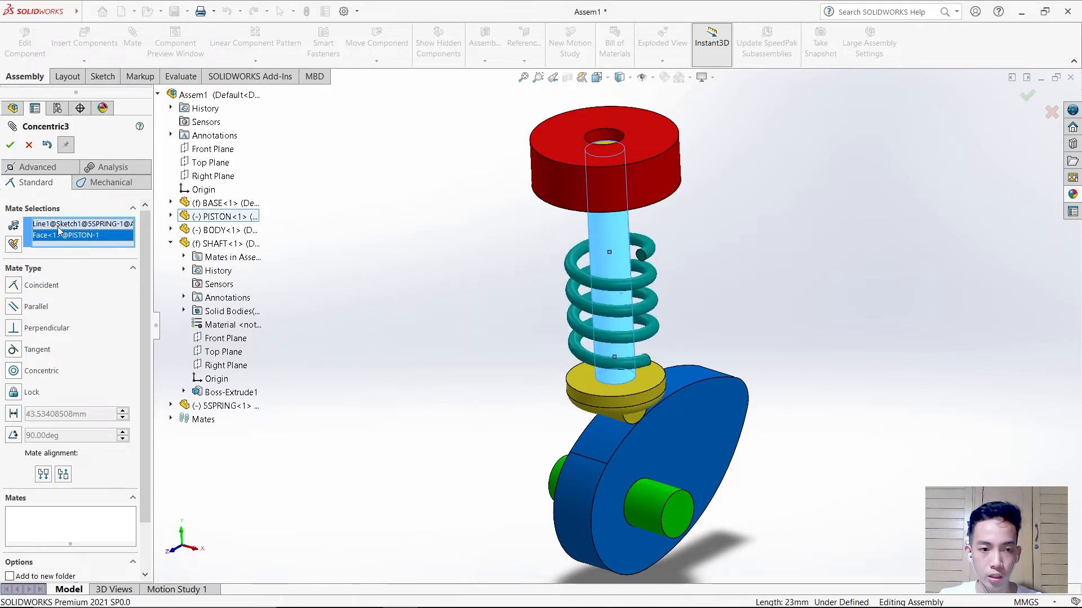
pyautogui.click(10, 145)
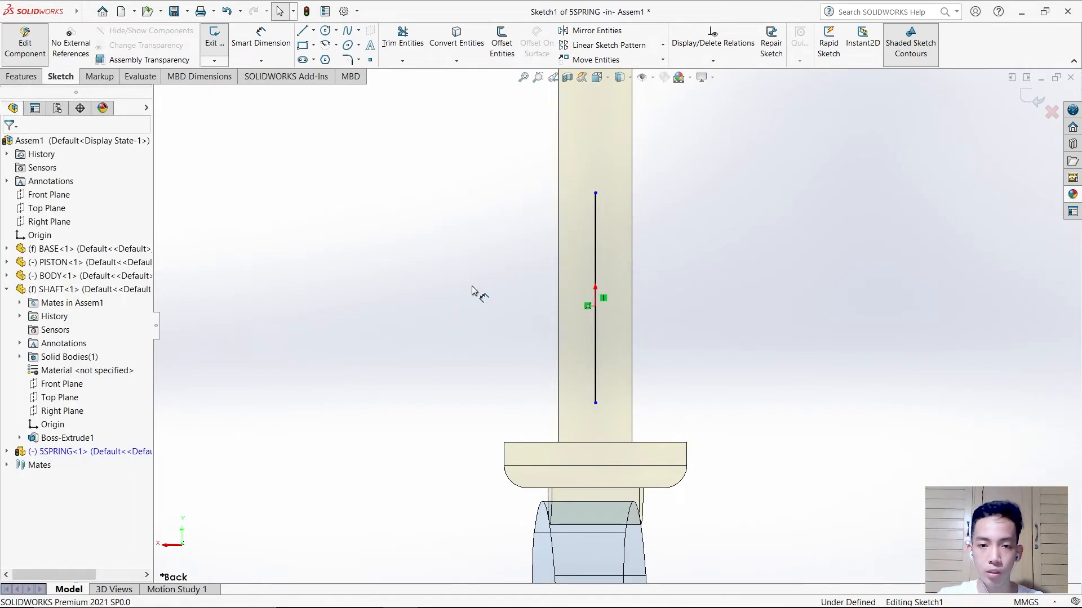
# - Make the path end coincident with the piston origin, set a 3 mm top gap, and exit the sketch
pyautogui.click(596, 402)
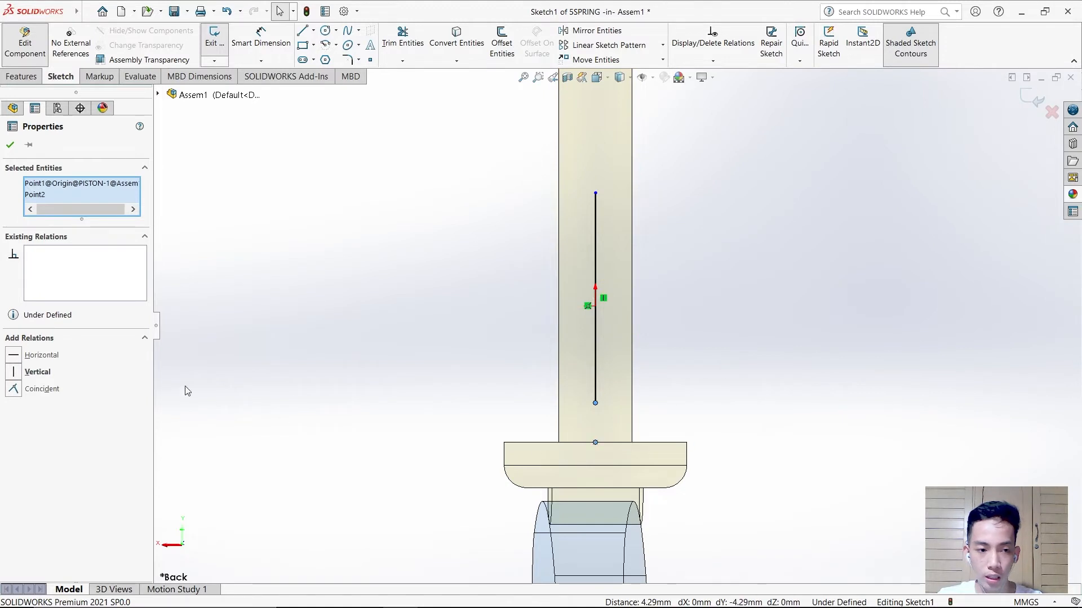
pyautogui.click(43, 388)
pyautogui.write('3')
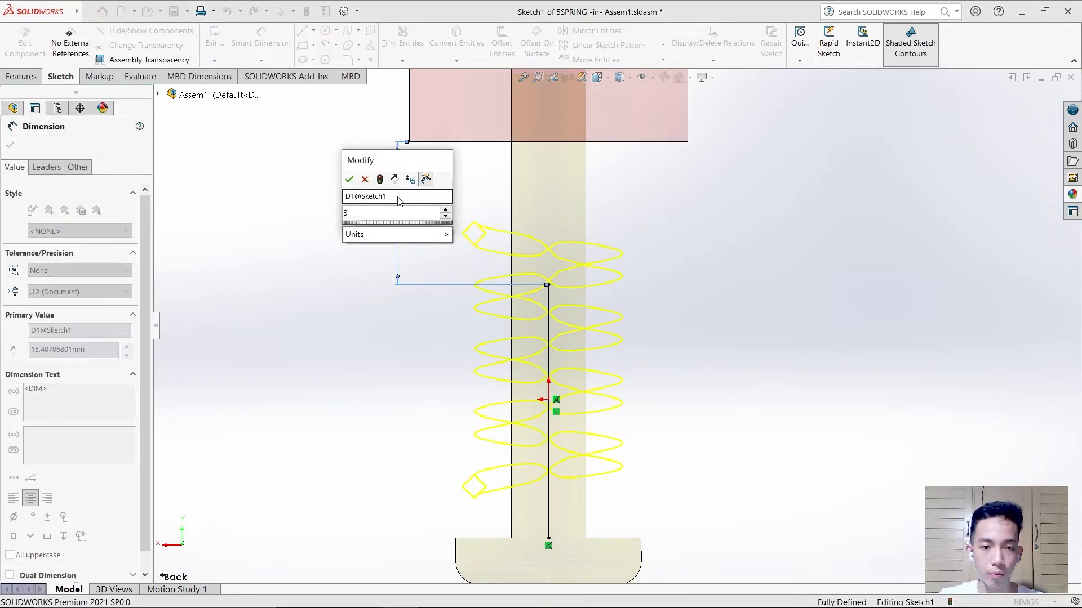
pyautogui.click(350, 179)
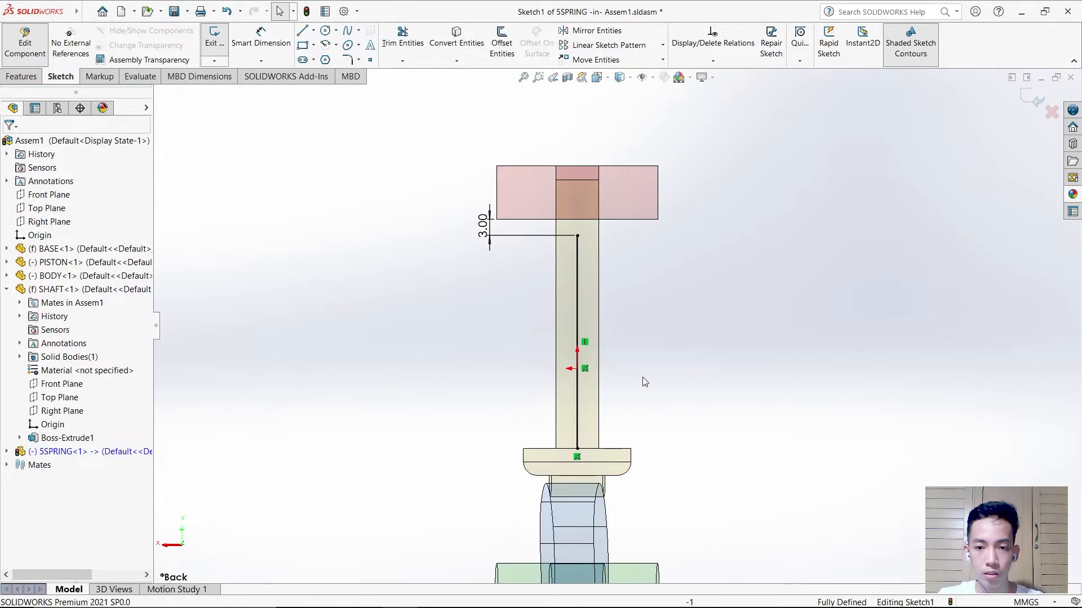
pyautogui.click(214, 38)
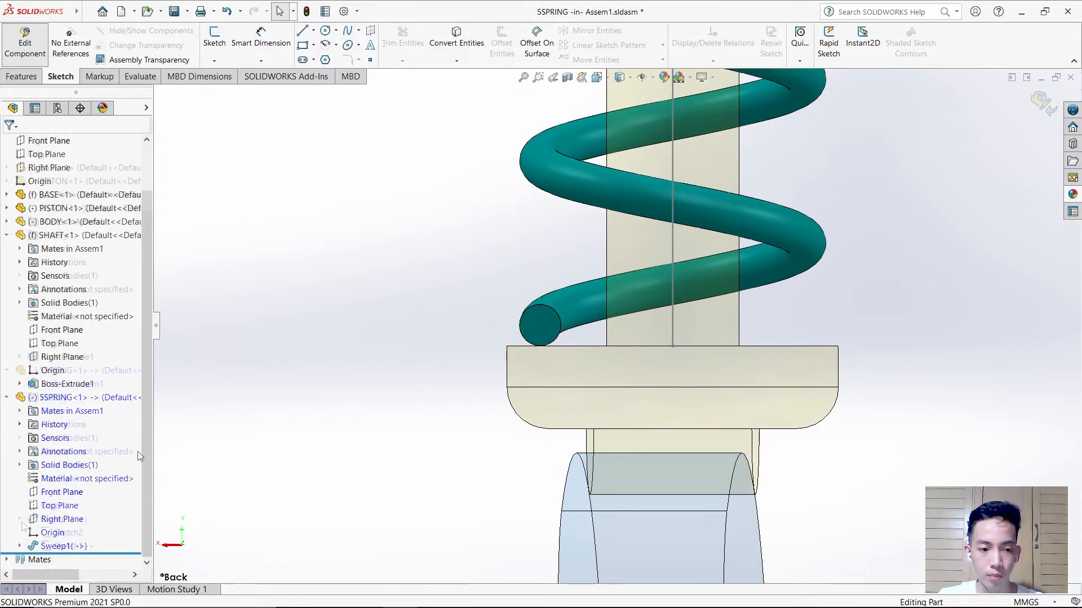
# - Edit Sketch2 under Sweep1 to place the 2.5 mm profile circle on the piston collar
pyautogui.click(20, 533)
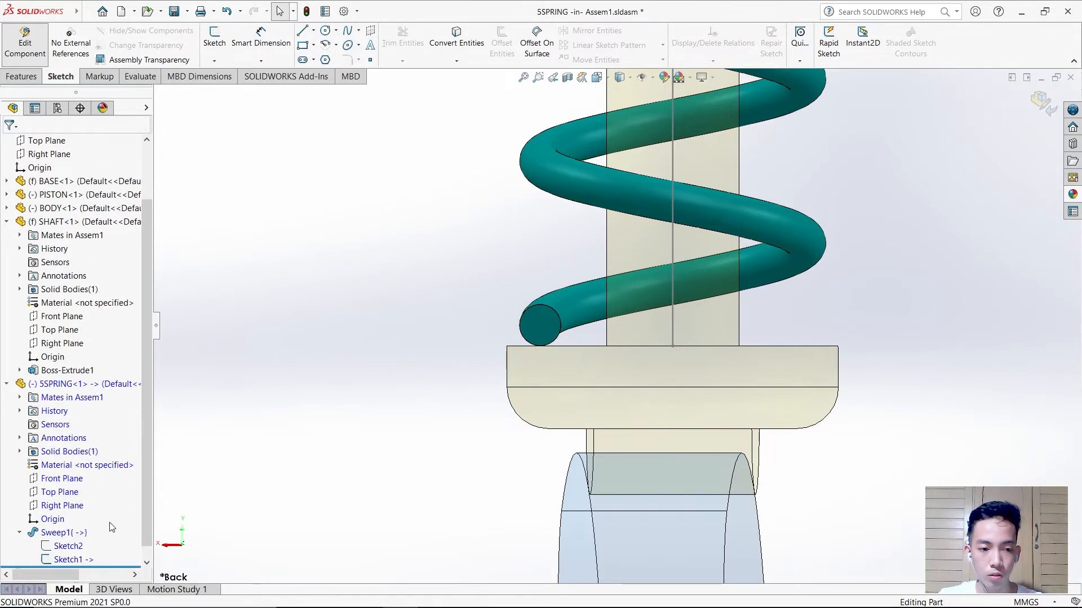
pyautogui.click(68, 546)
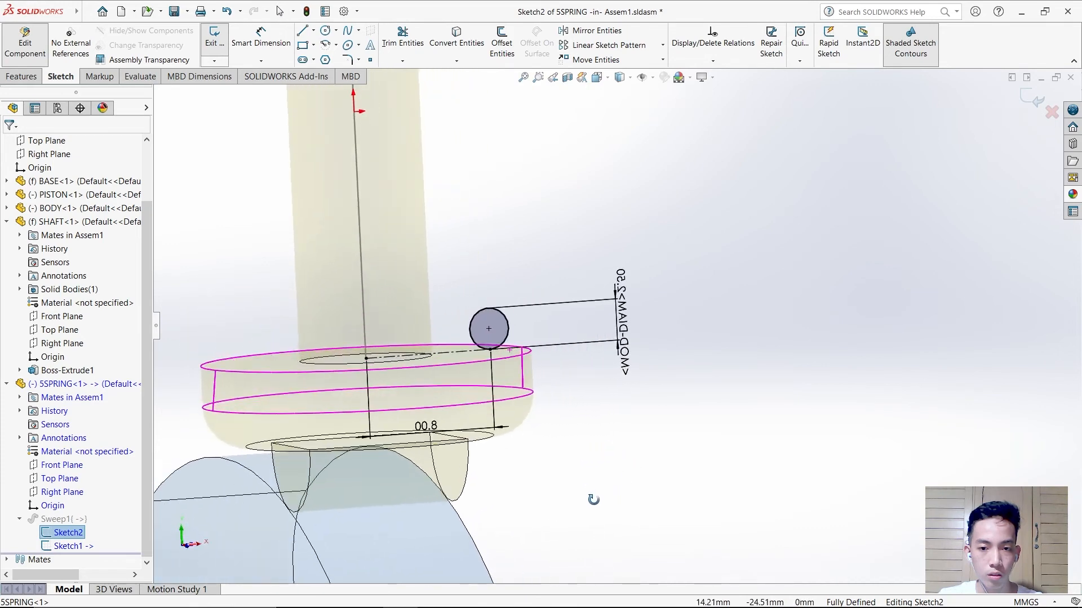
pyautogui.rightClick(62, 532)
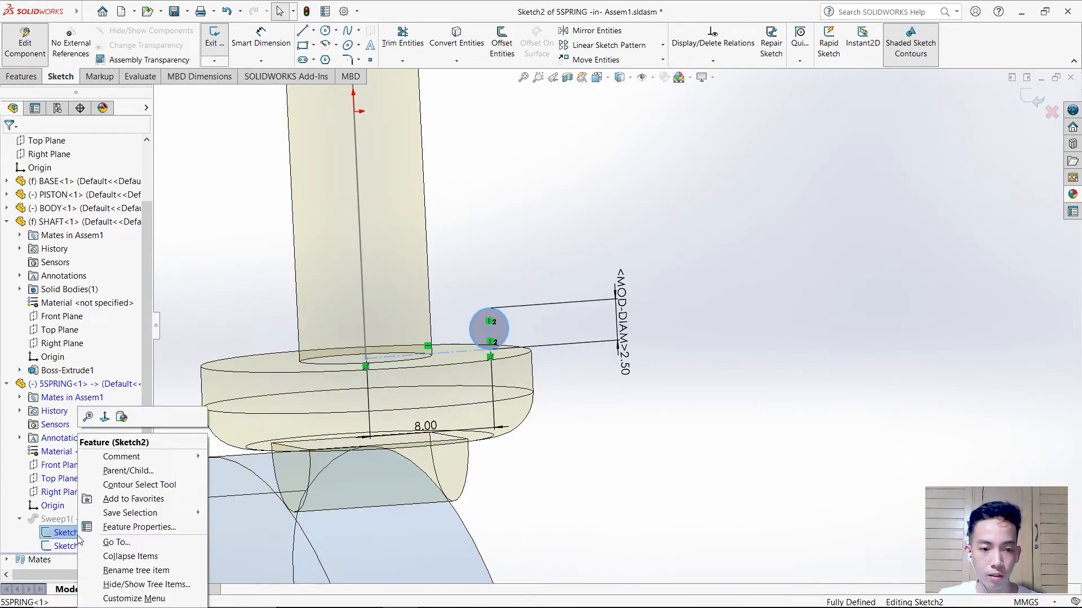
pyautogui.click(615, 419)
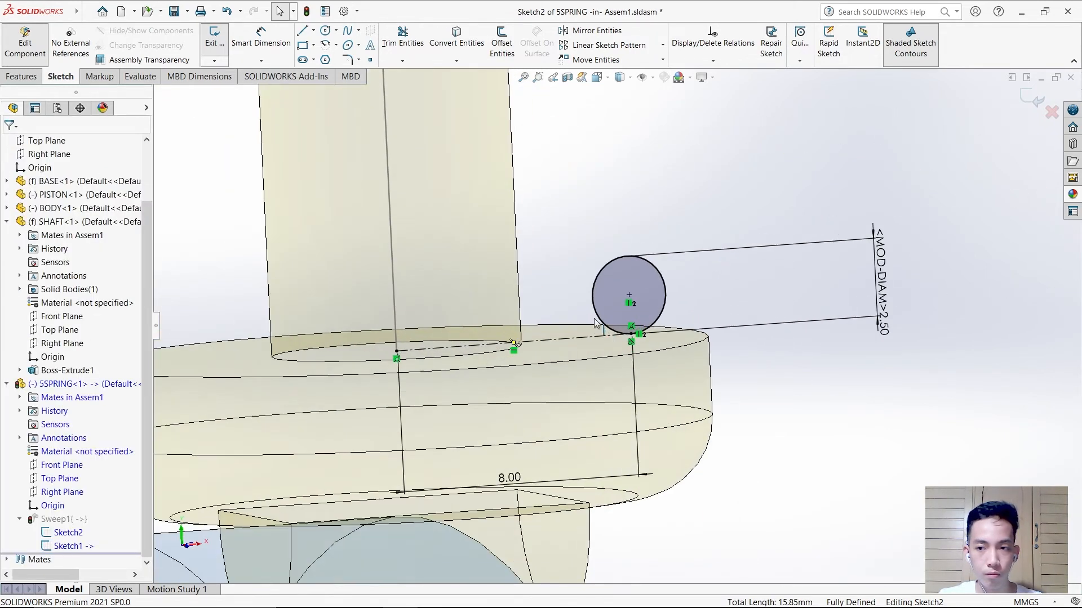
pyautogui.click(215, 41)
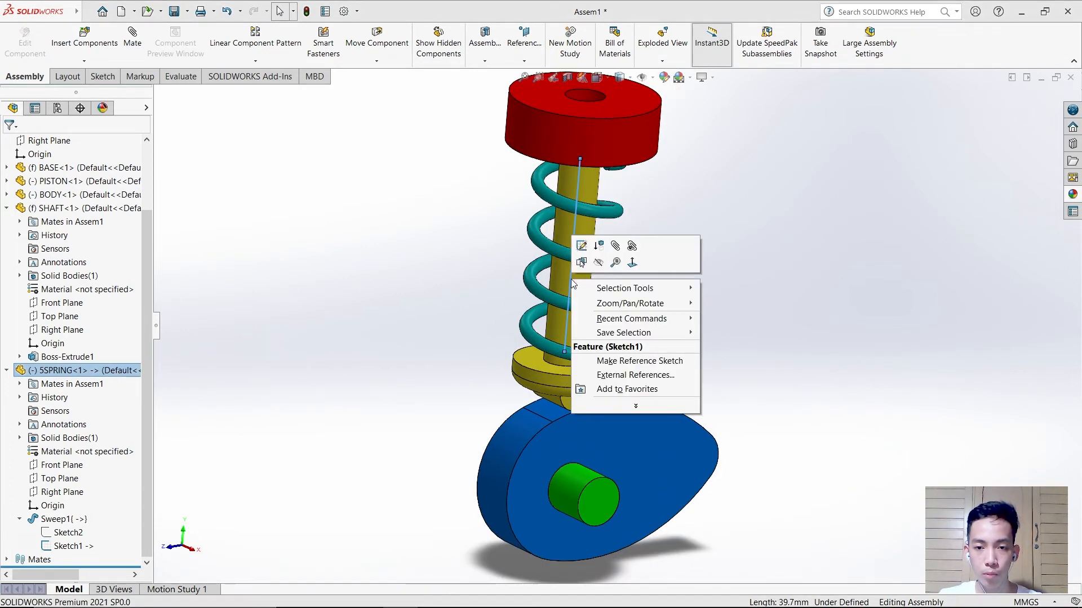
# - Hide the Sketch1 spring path and create Motion Study 2
pyautogui.click(628, 334)
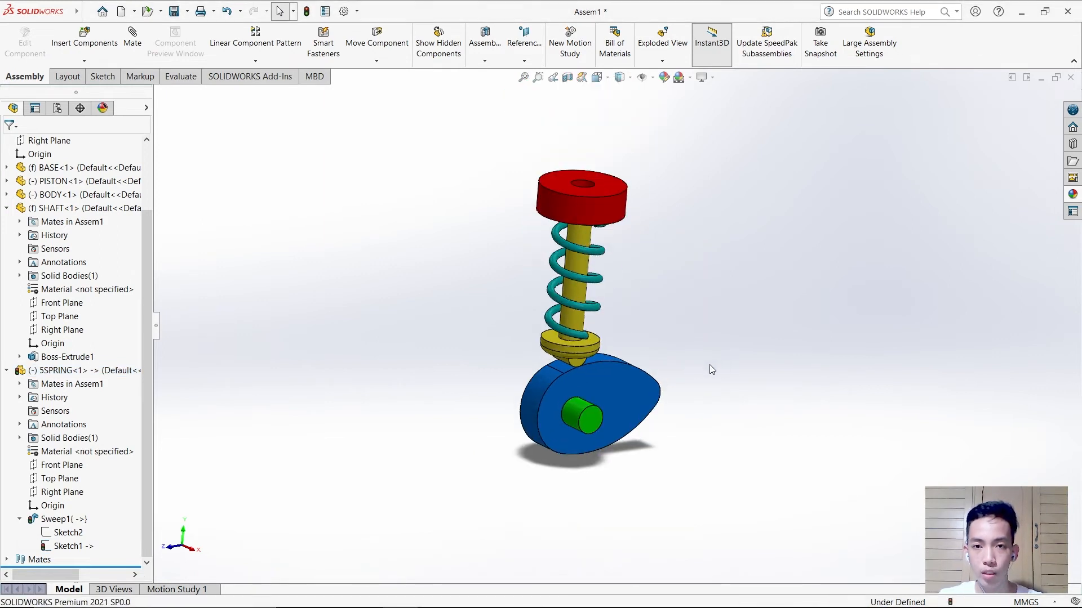
pyautogui.click(252, 589)
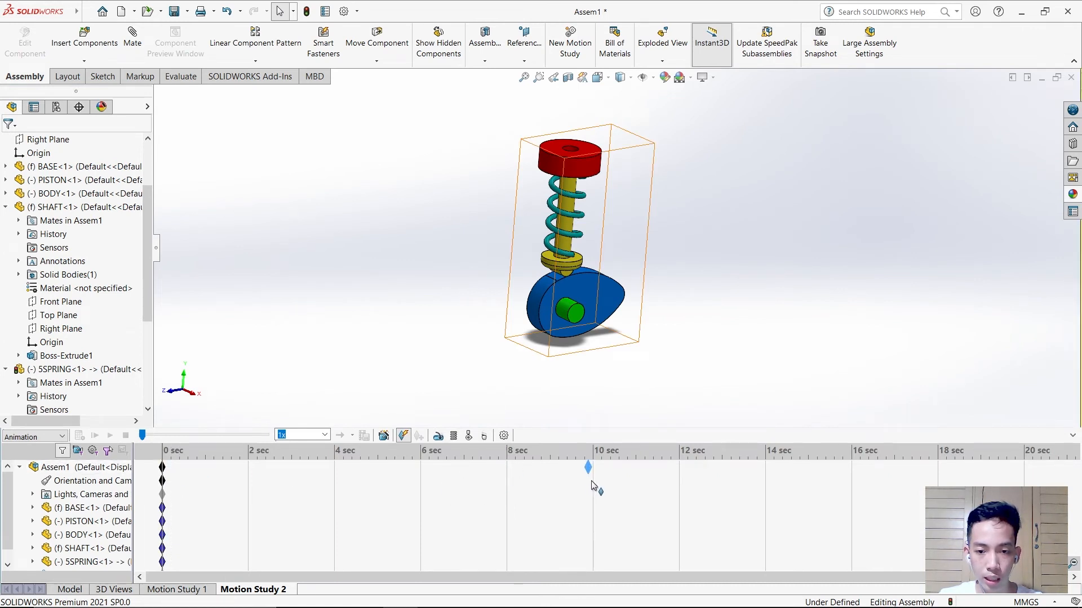
pyautogui.moveTo(483, 436)
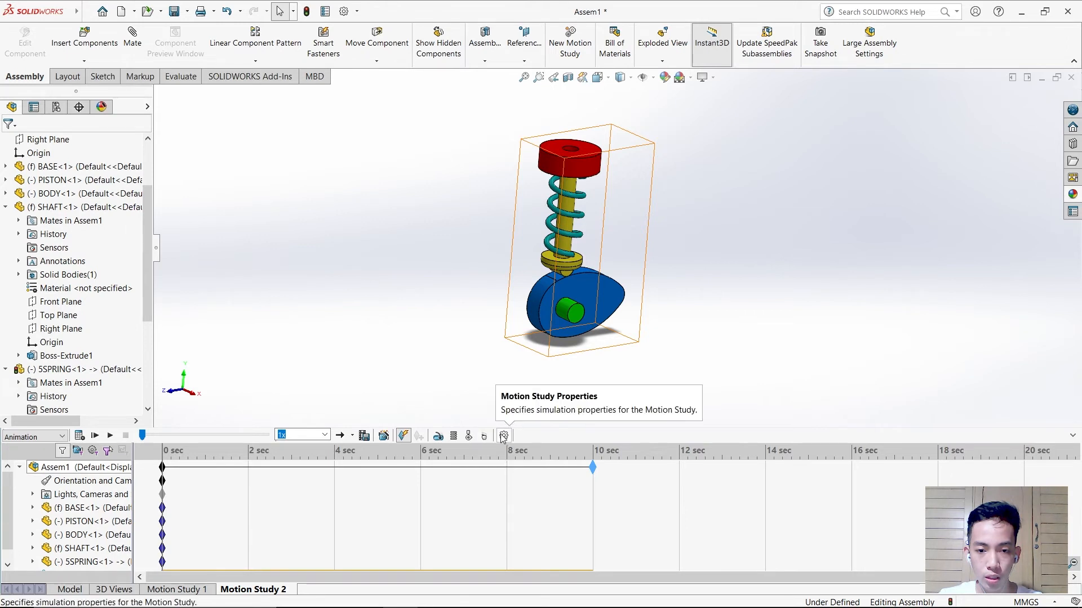
pyautogui.click(503, 435)
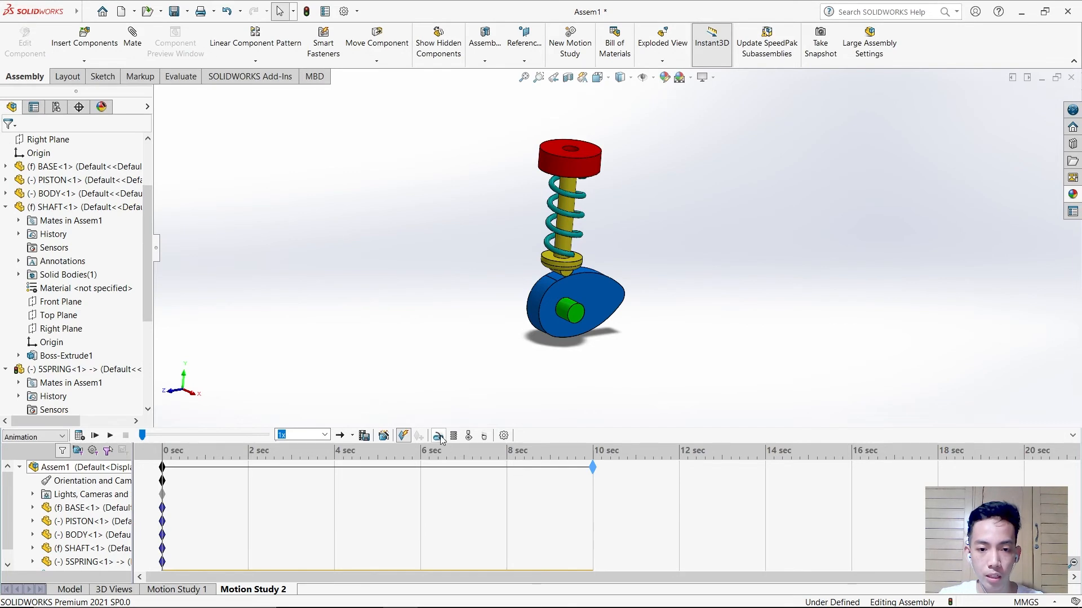
# - Hide SHAFT and add a 20 RPM rotary motor on the cam bore face
pyautogui.click(438, 436)
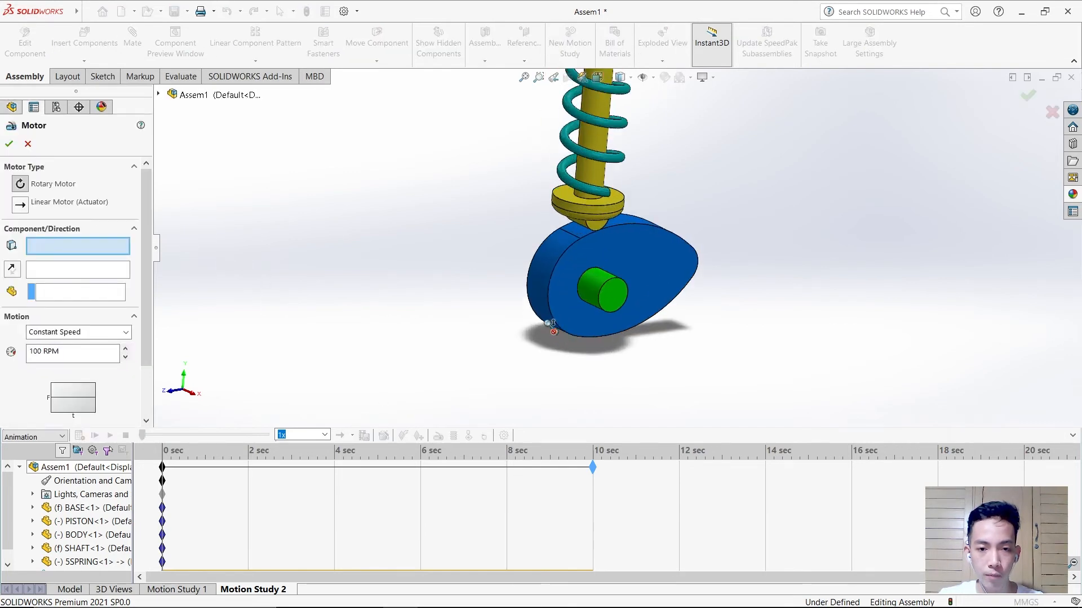
pyautogui.rightClick(596, 289)
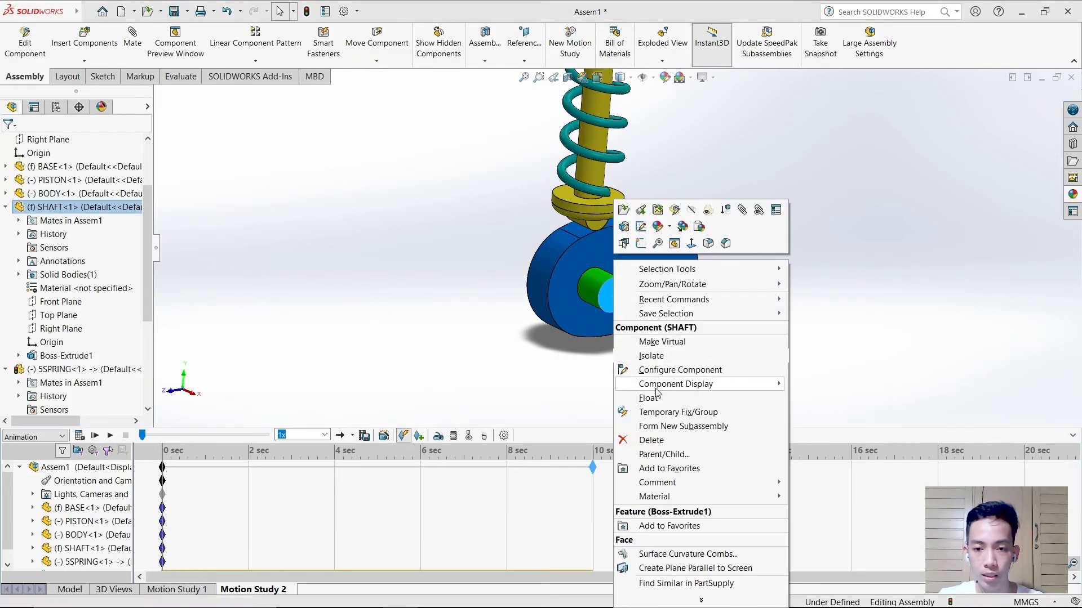
pyautogui.moveTo(726, 210)
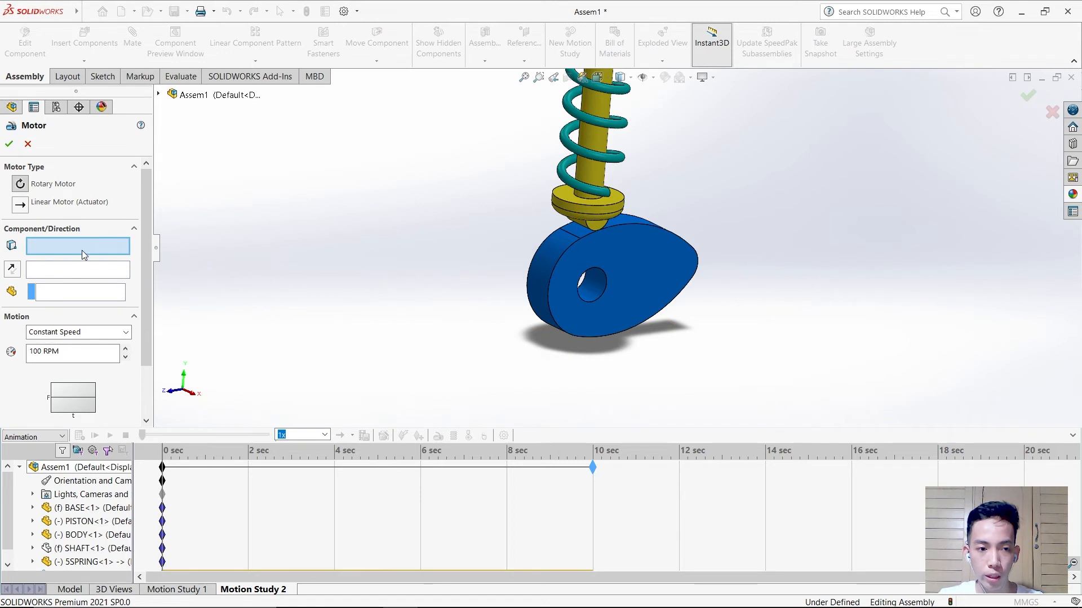
pyautogui.click(590, 262)
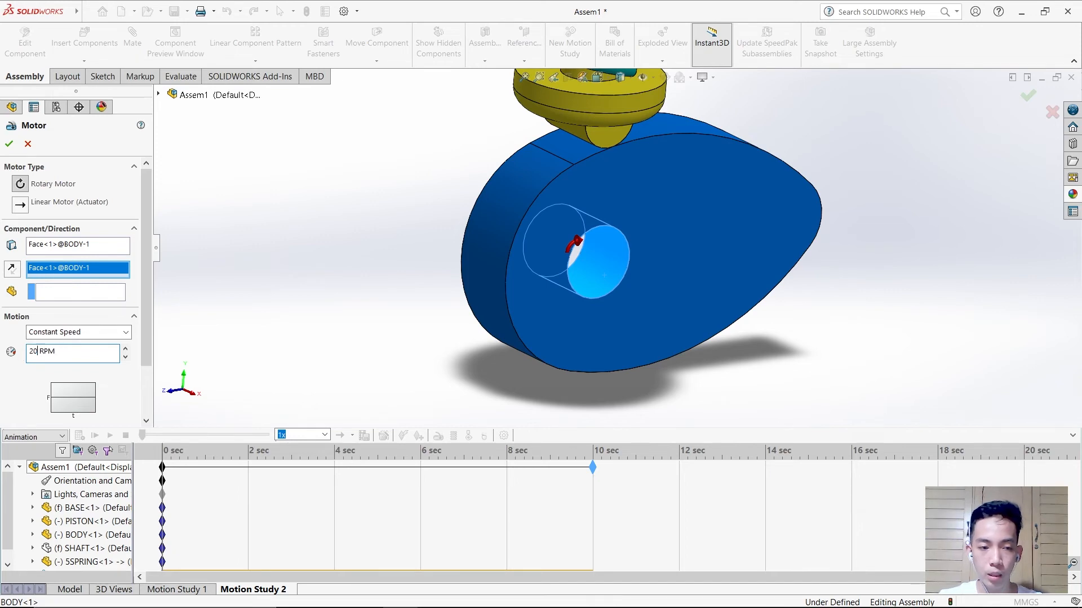
pyautogui.click(9, 144)
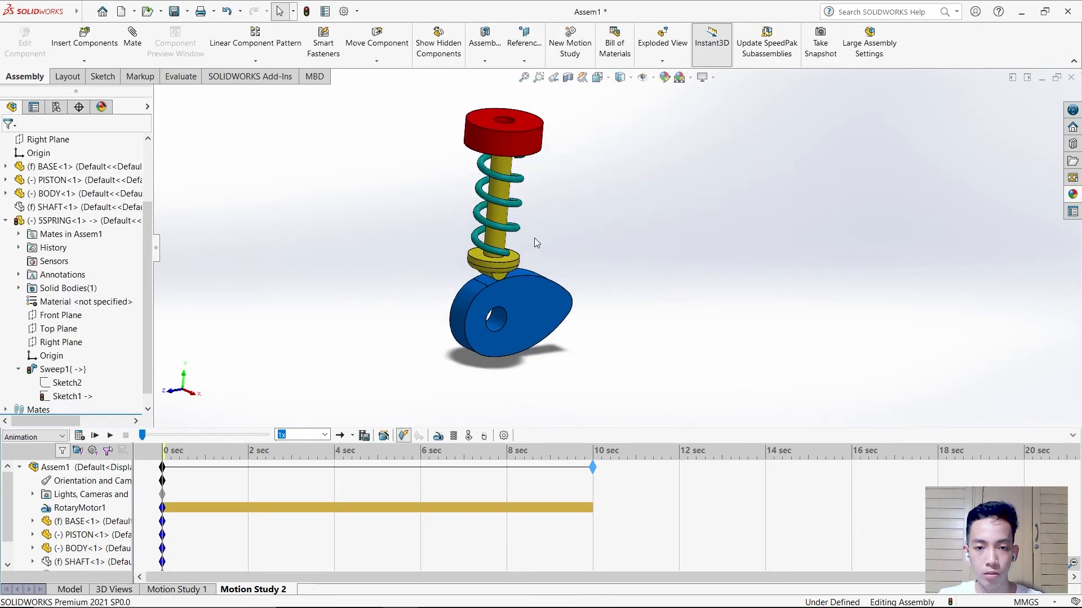
pyautogui.moveTo(79, 436)
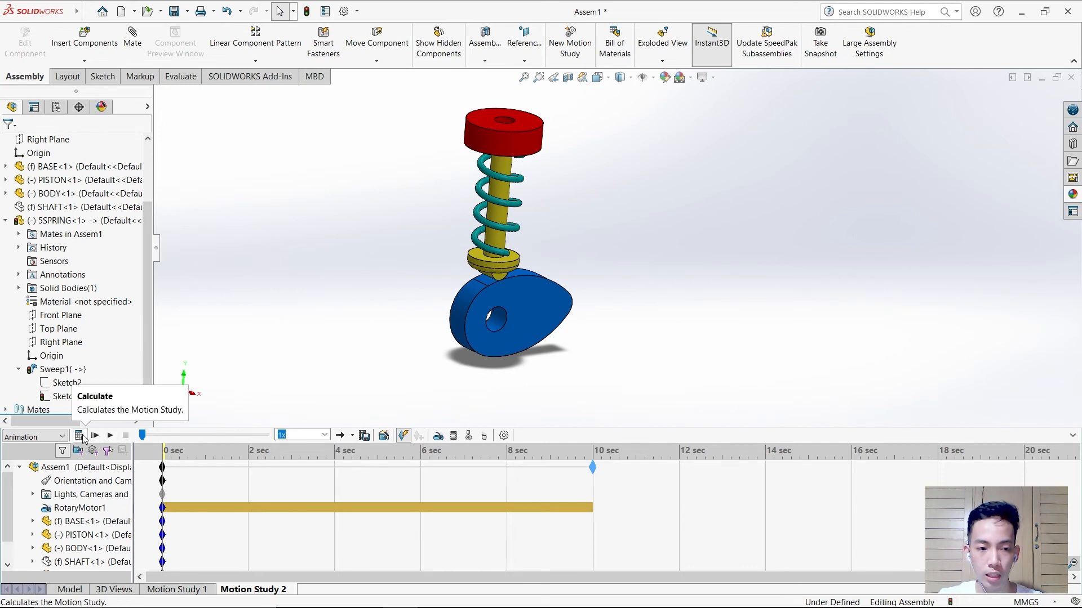
# - Calculate Motion Study 2 and scrub the timeline past 8 seconds
pyautogui.click(79, 436)
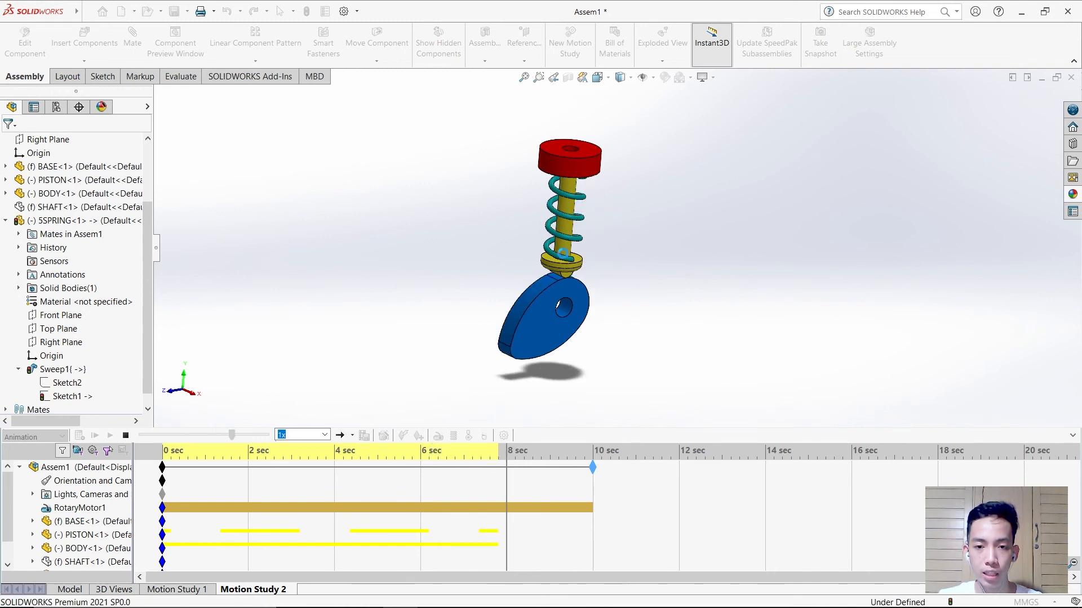
pyautogui.moveTo(591, 468); pyautogui.dragTo(550, 467)
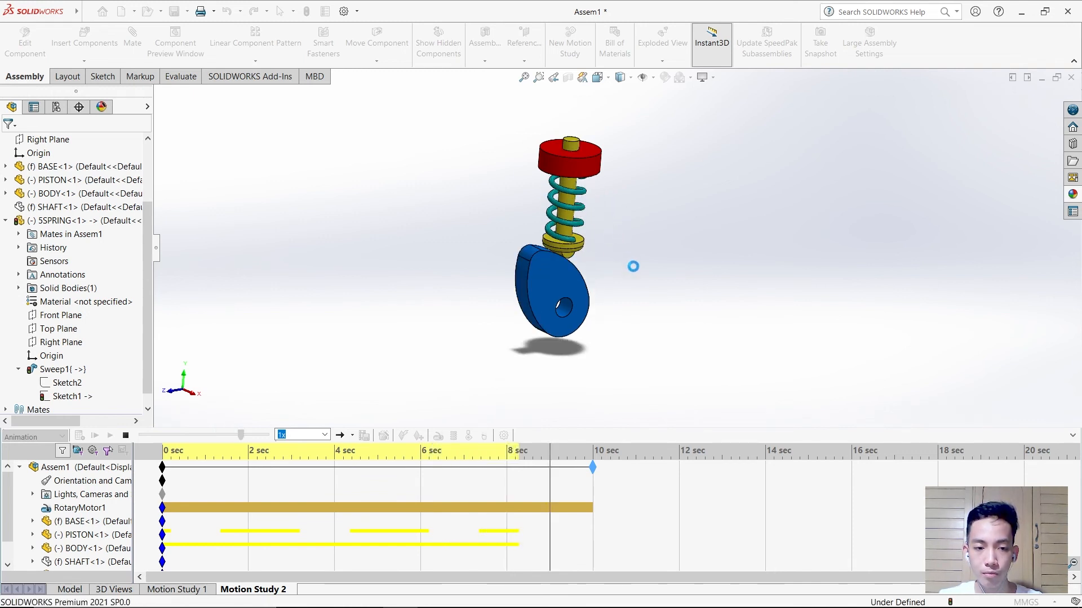